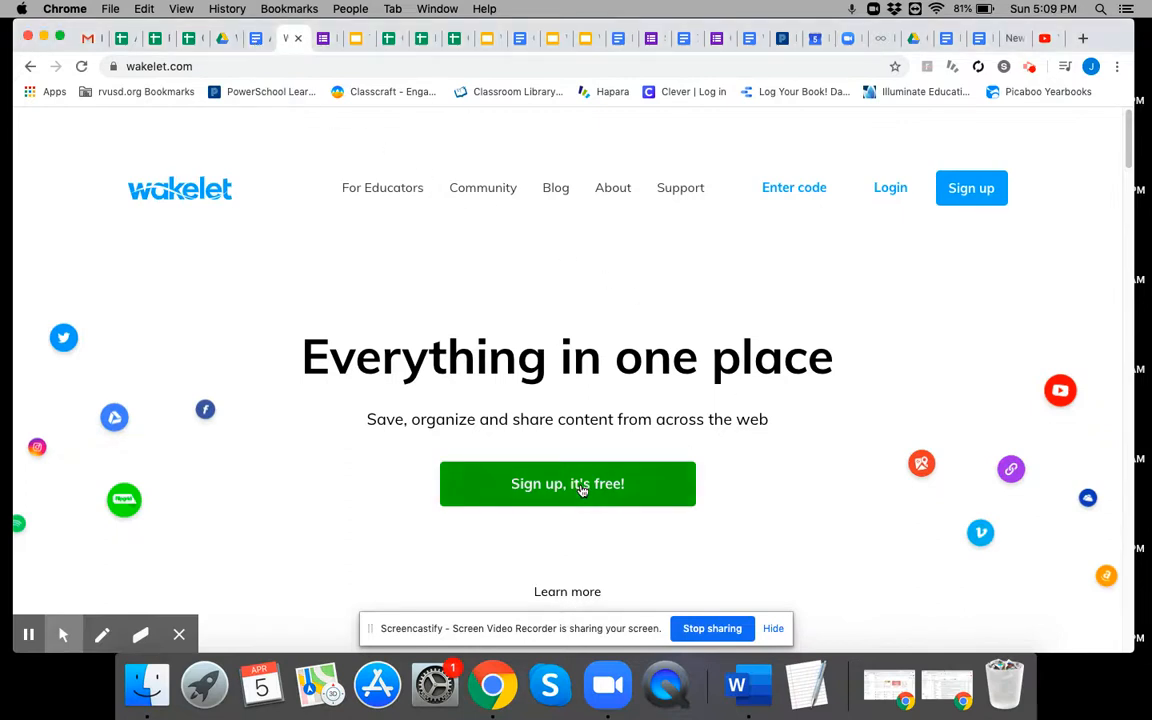
# Step: Sign up for a new Wakelet account using Continue with Google
pyautogui.click(567, 483)
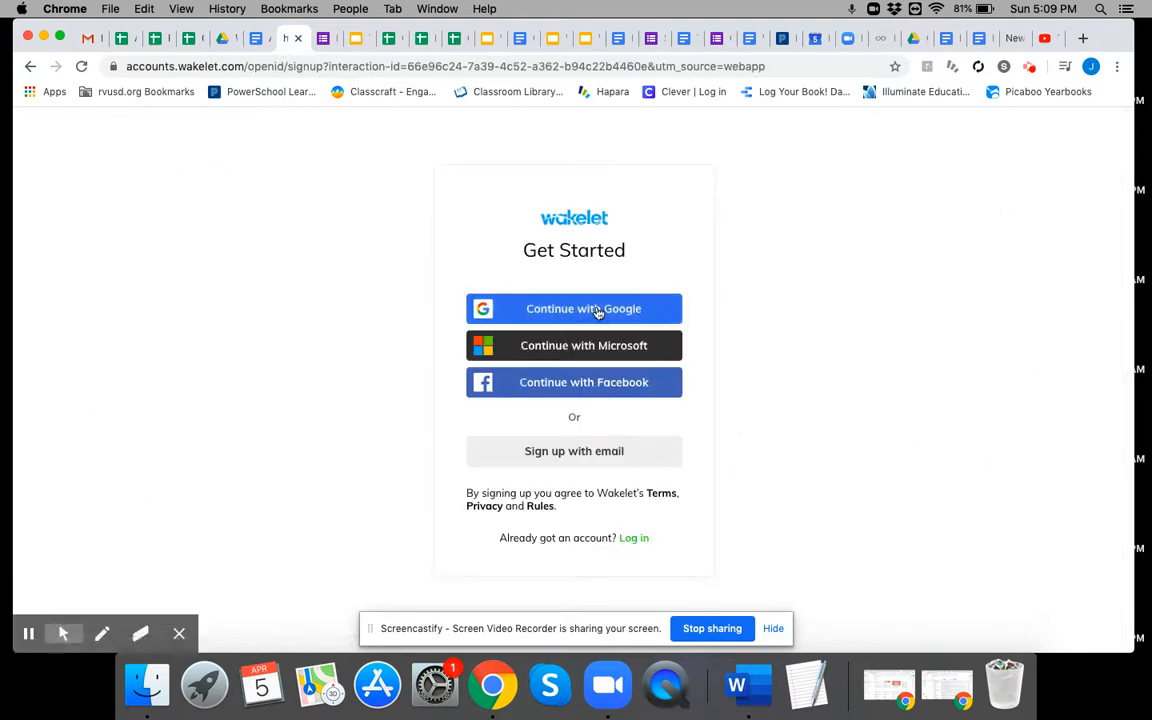
pyautogui.click(574, 308)
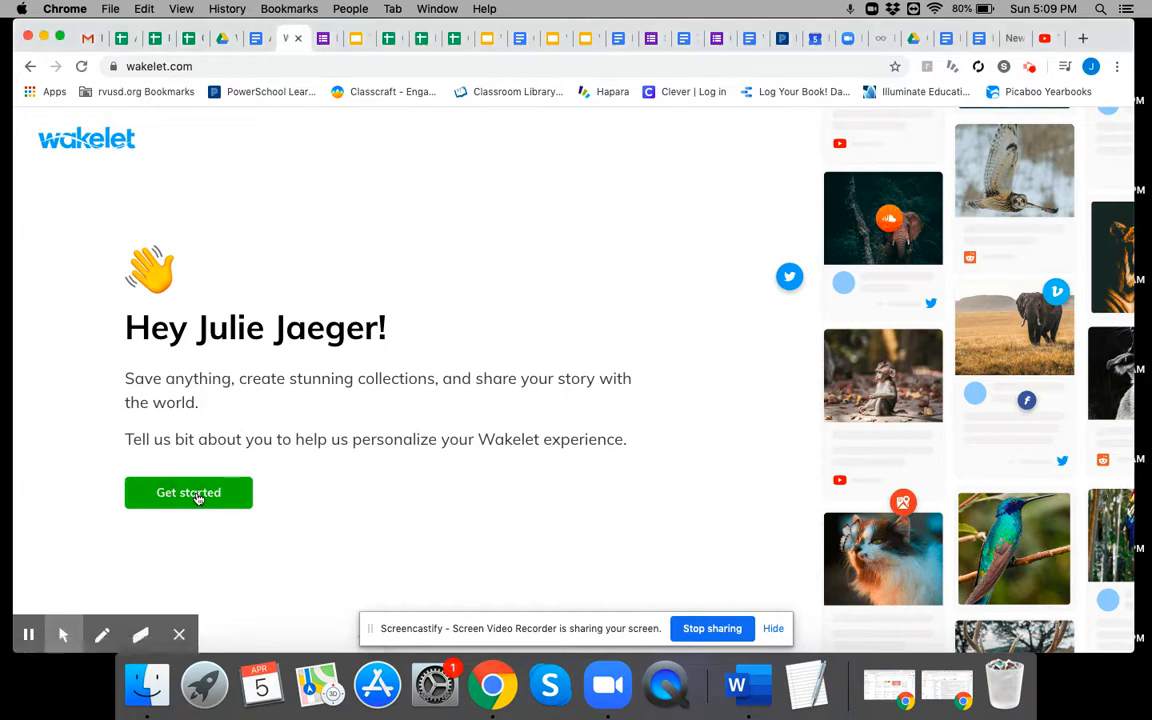
# Step: Accept the suggested username and set the role to Education
pyautogui.click(188, 492)
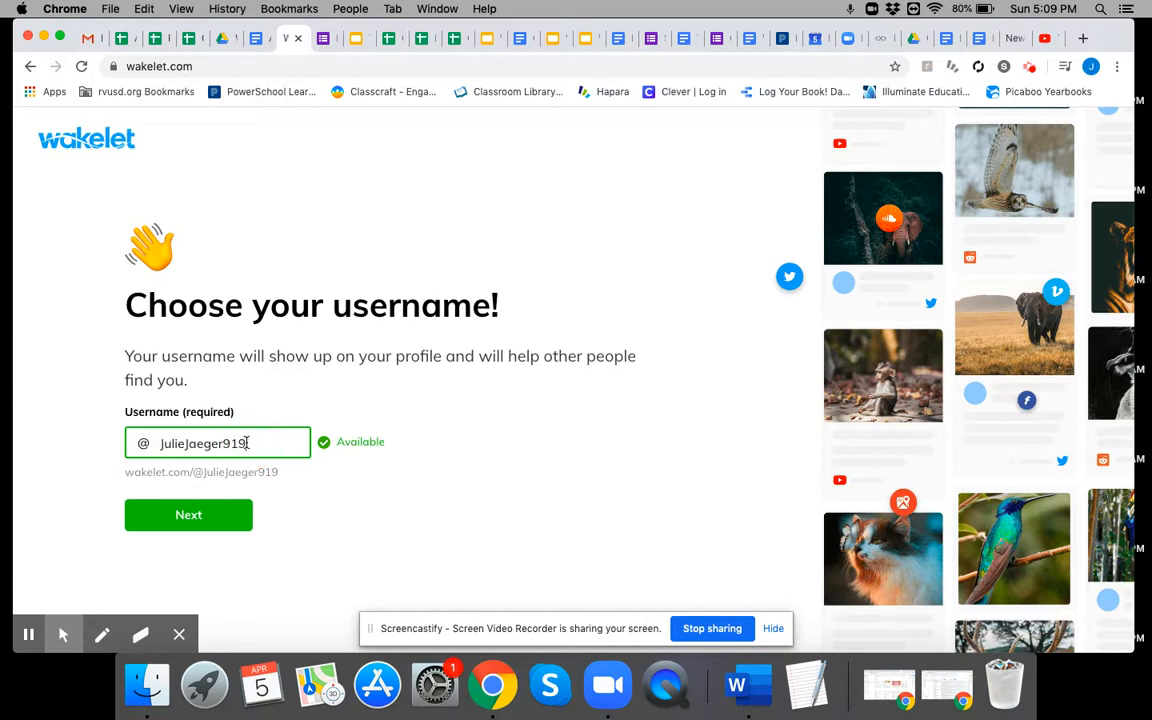
pyautogui.moveTo(188, 515)
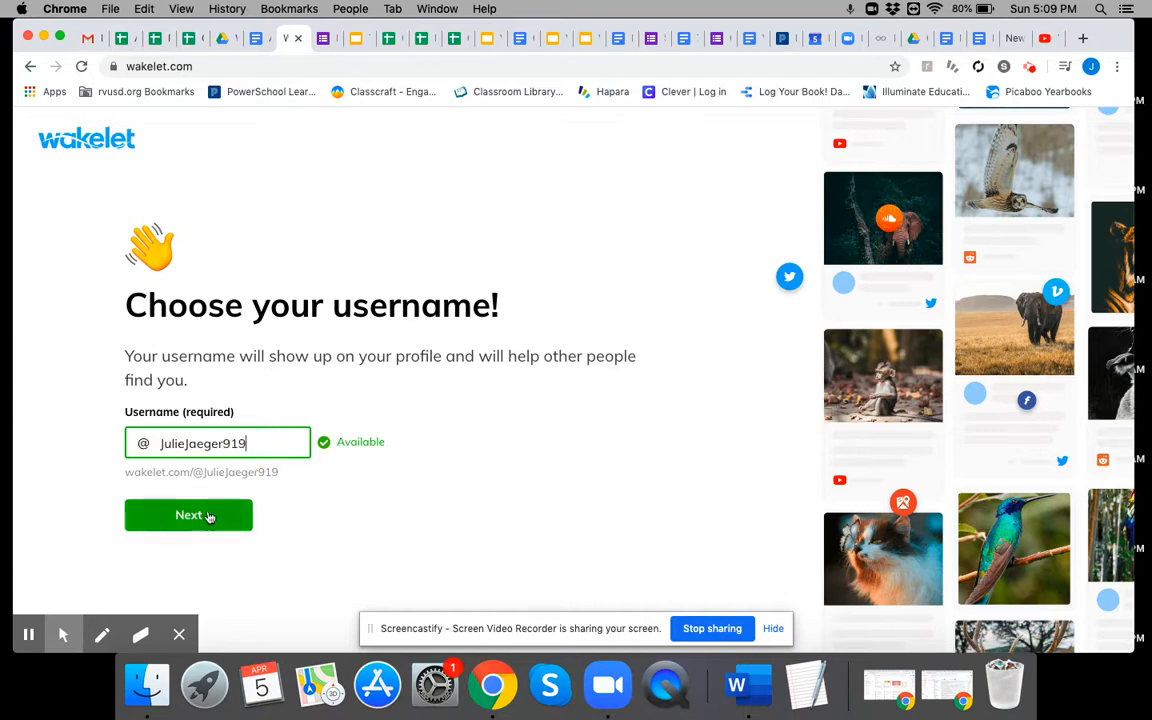
pyautogui.click(188, 515)
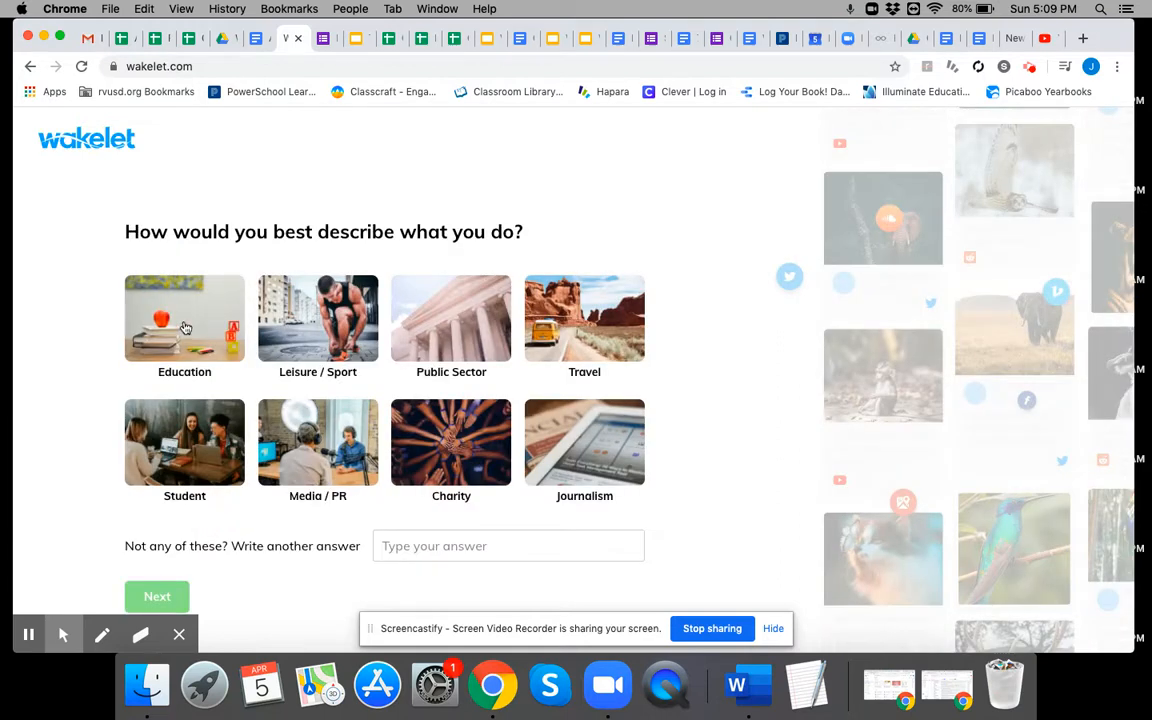
pyautogui.click(184, 318)
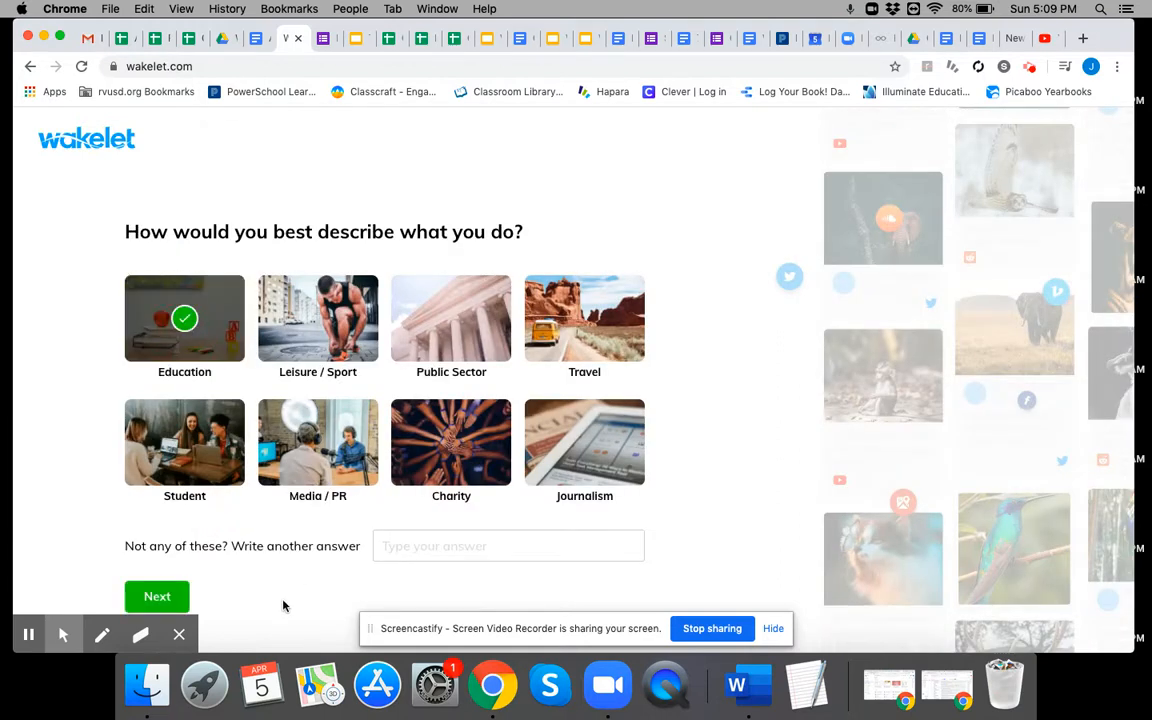
pyautogui.click(157, 596)
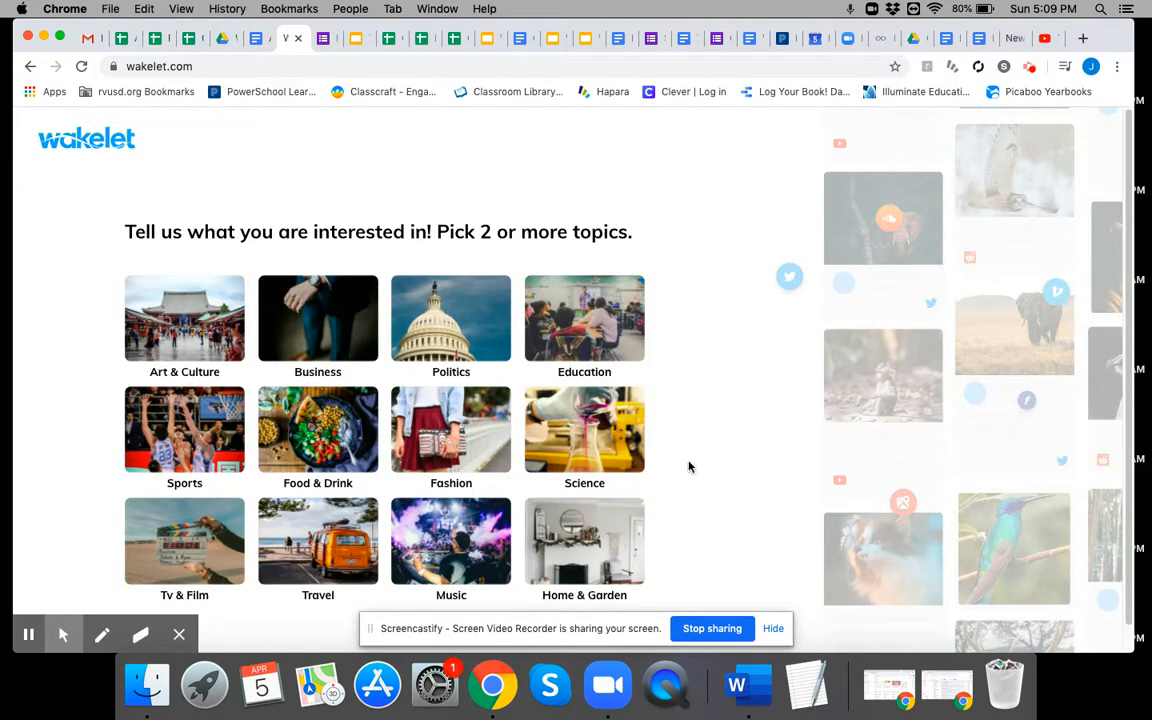
# Step: Choose Education, Science and Travel as interests and finish onboarding
pyautogui.scroll(-3)
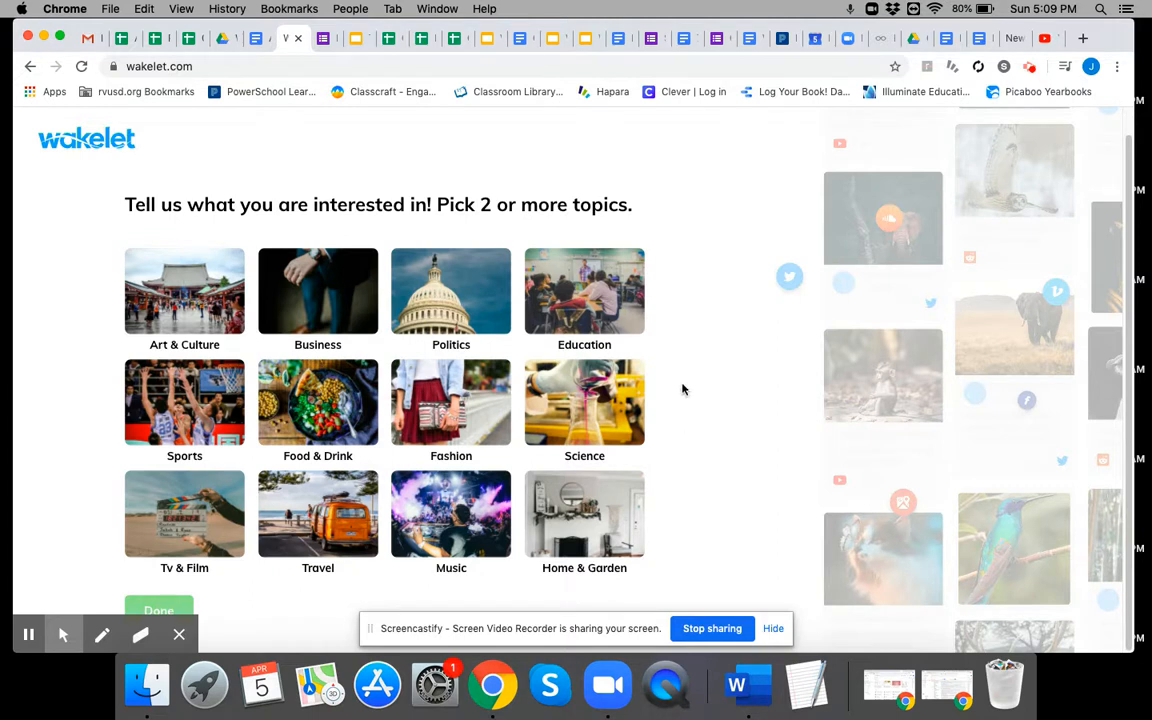
pyautogui.click(584, 292)
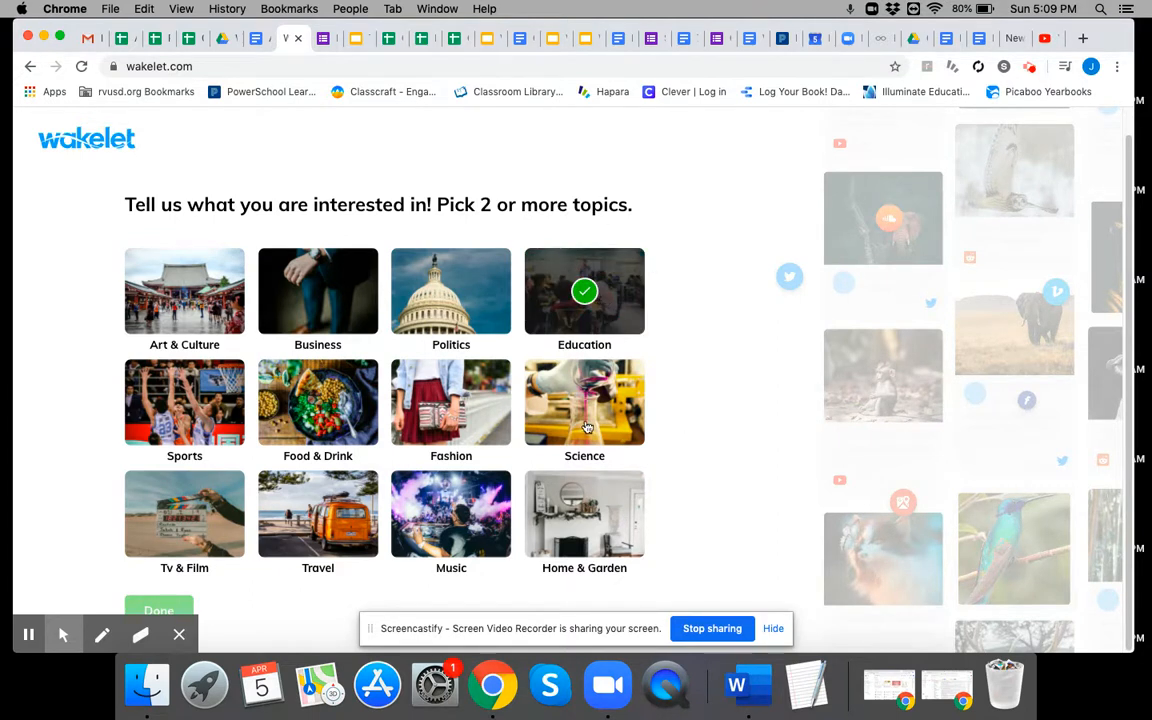
pyautogui.click(584, 402)
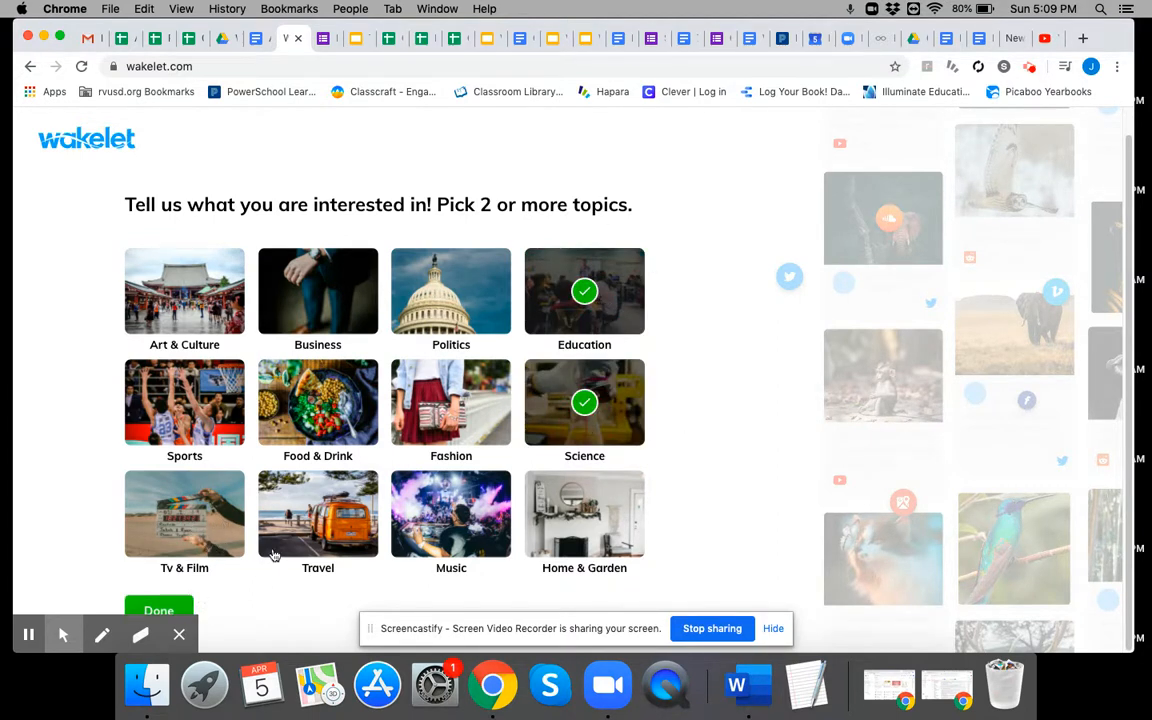
pyautogui.click(317, 513)
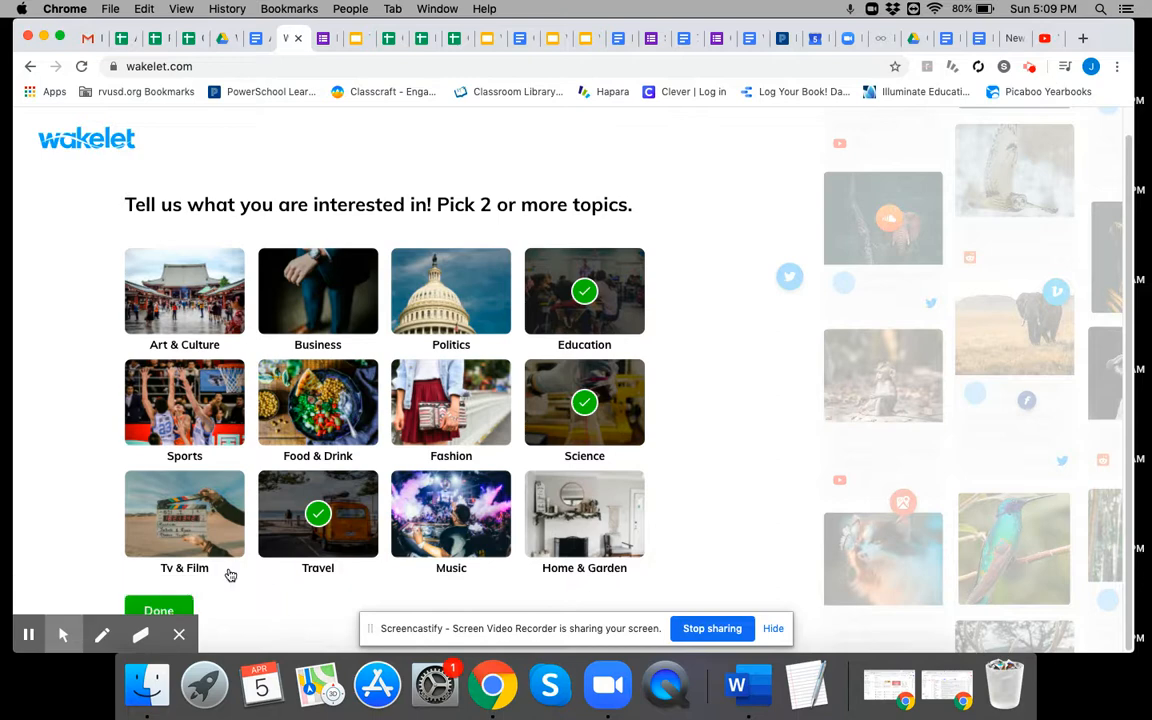
pyautogui.click(158, 610)
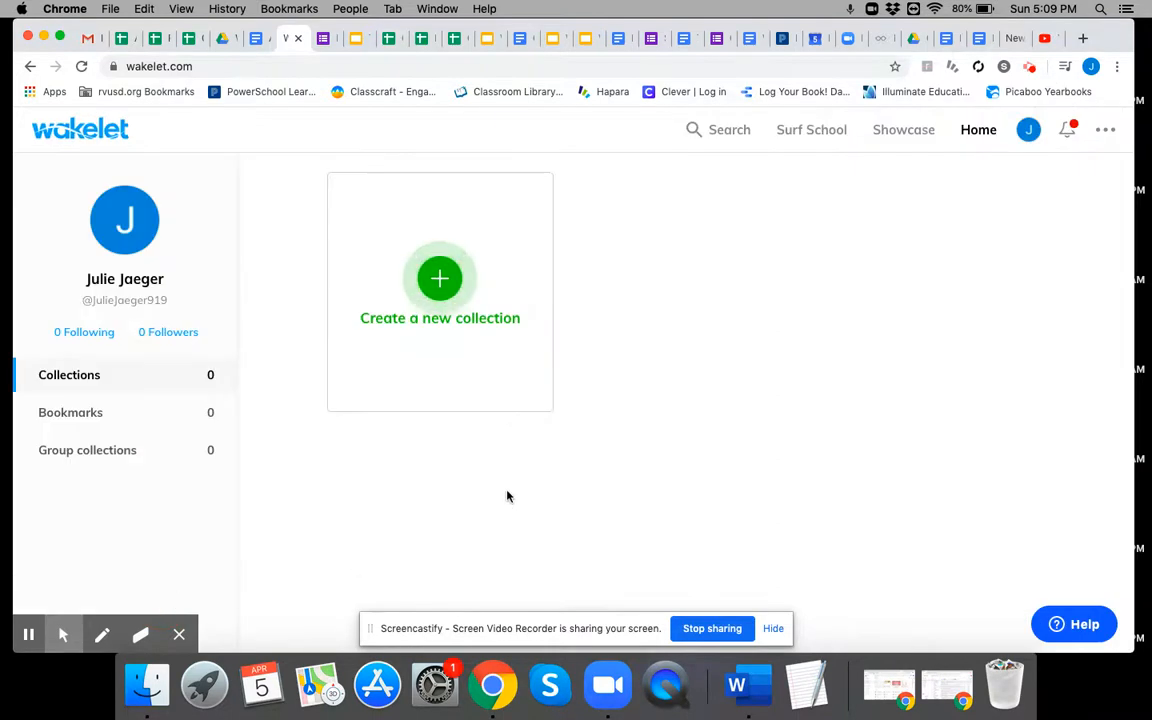
pyautogui.moveTo(455, 295)
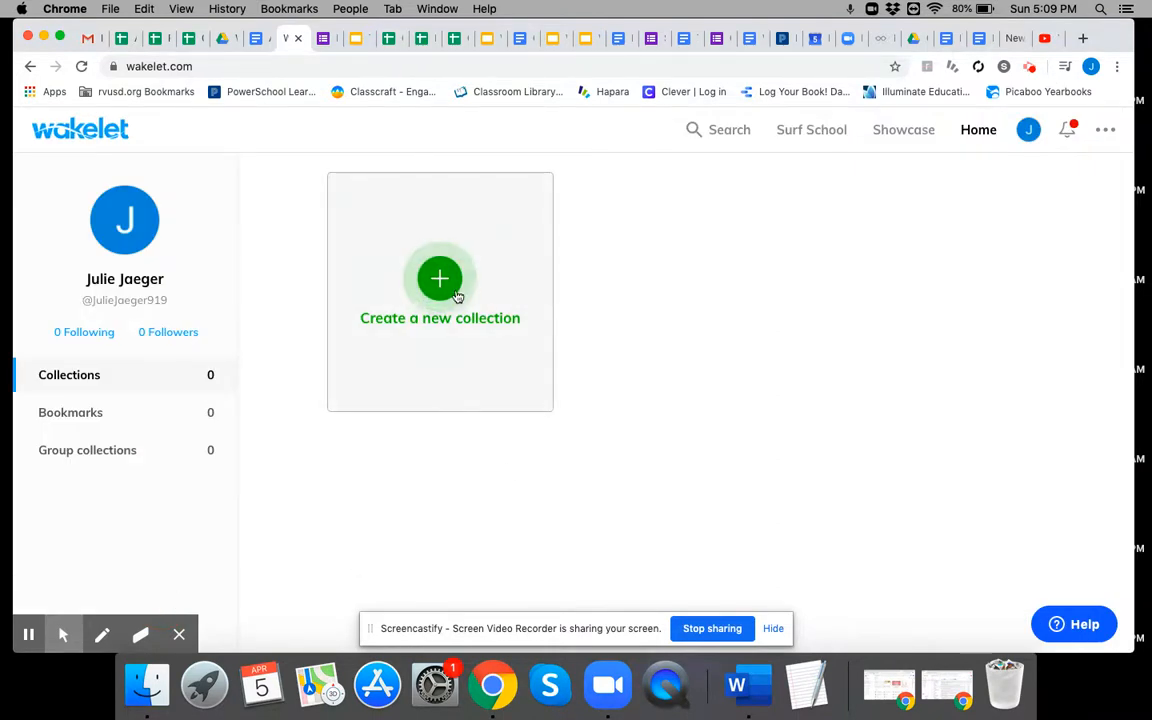
# Step: Create a new collection and title it 'Topic for your genius project'
pyautogui.click(440, 279)
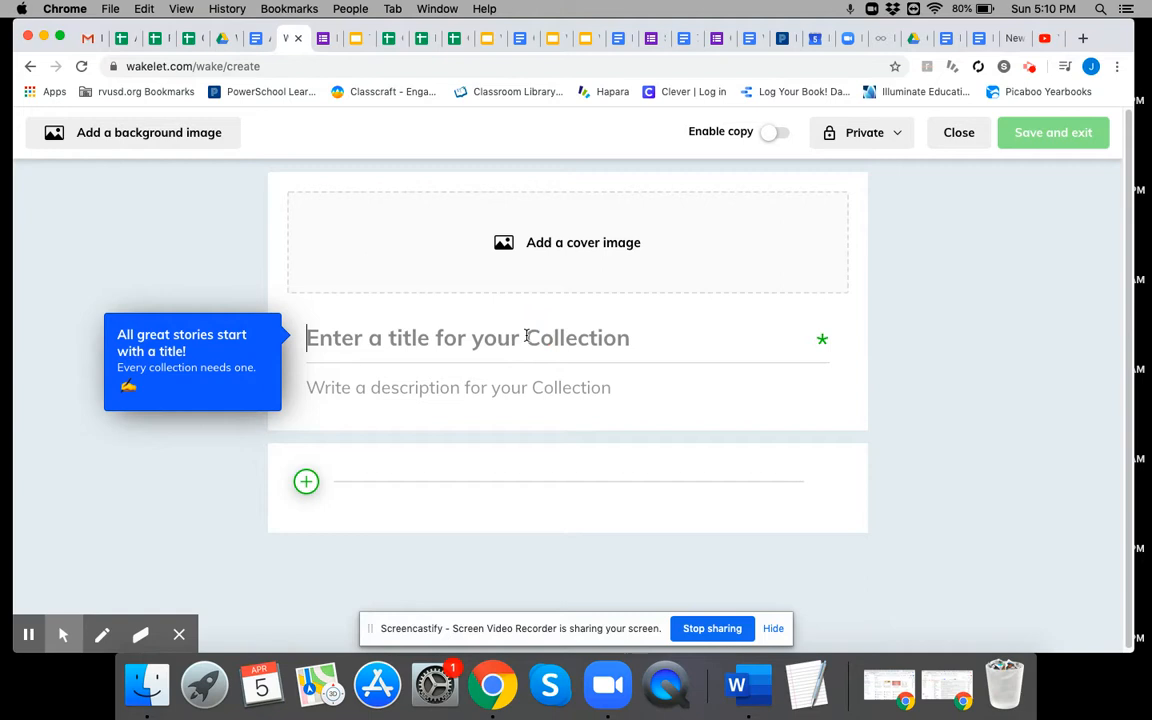
pyautogui.write('Topic for your')
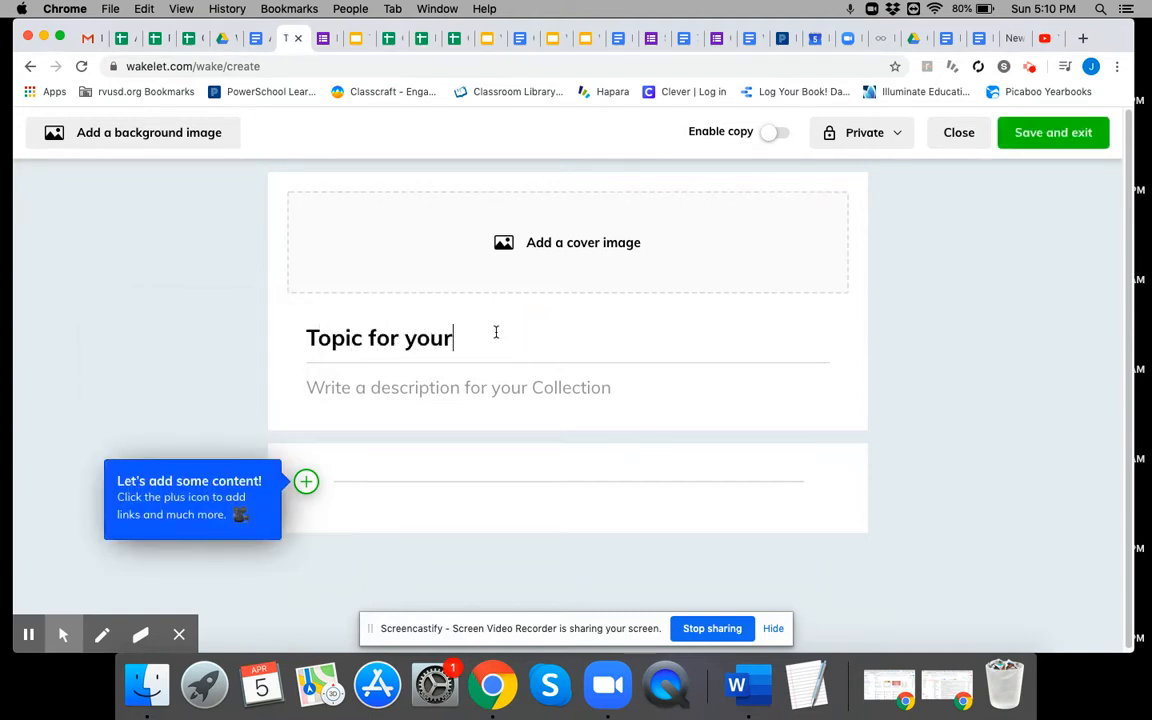
pyautogui.write('genius')
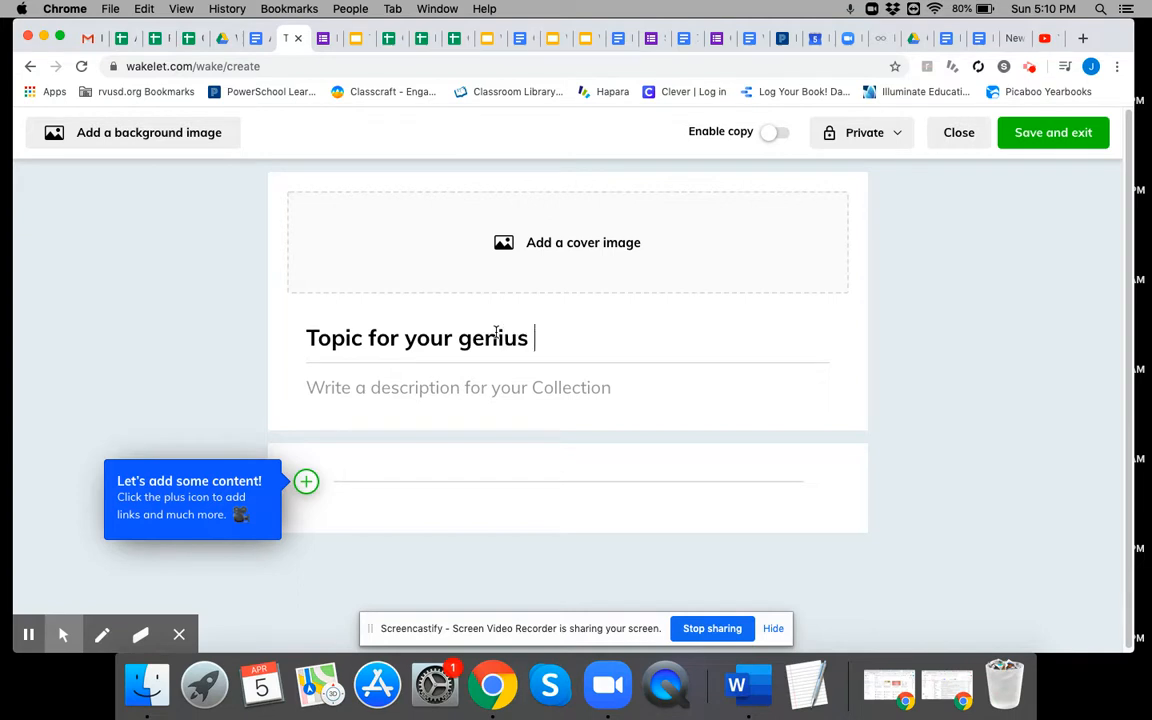
pyautogui.write('project')
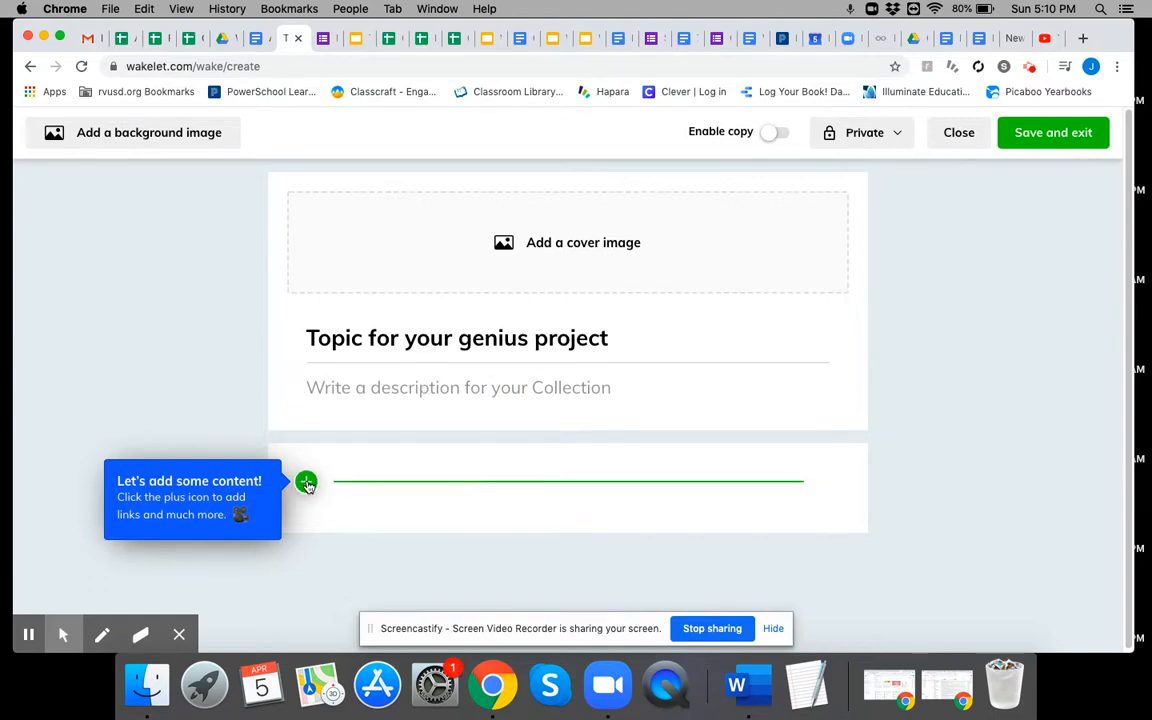
pyautogui.click(305, 482)
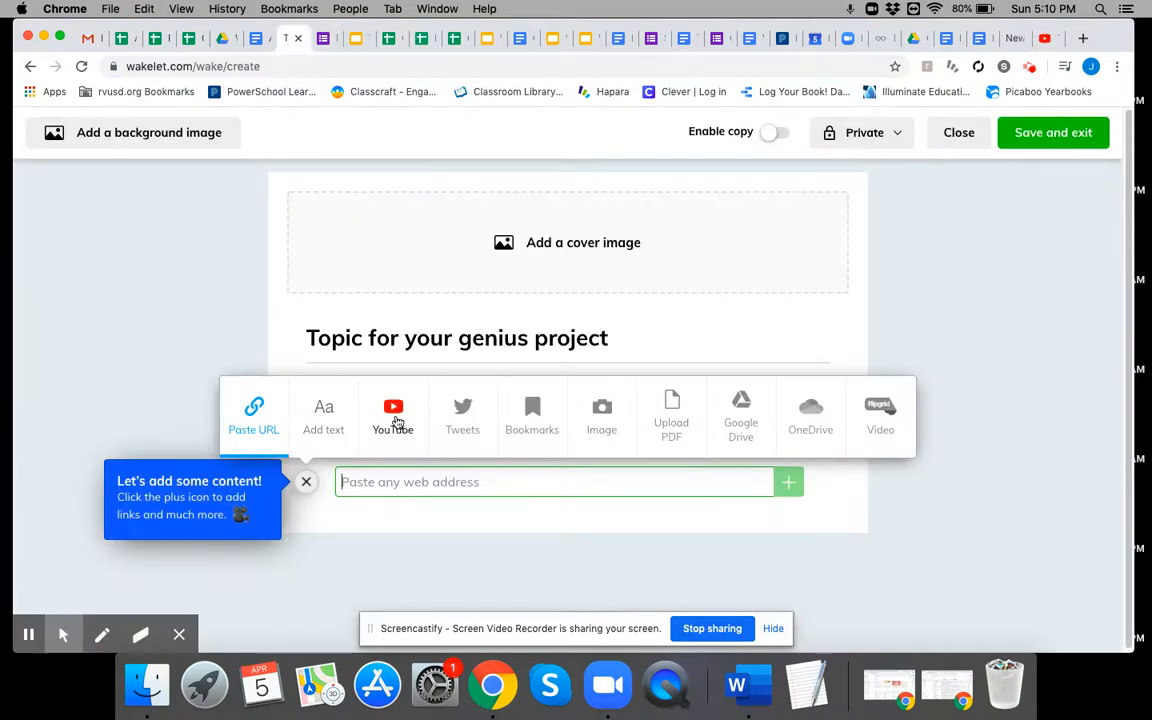
pyautogui.click(393, 413)
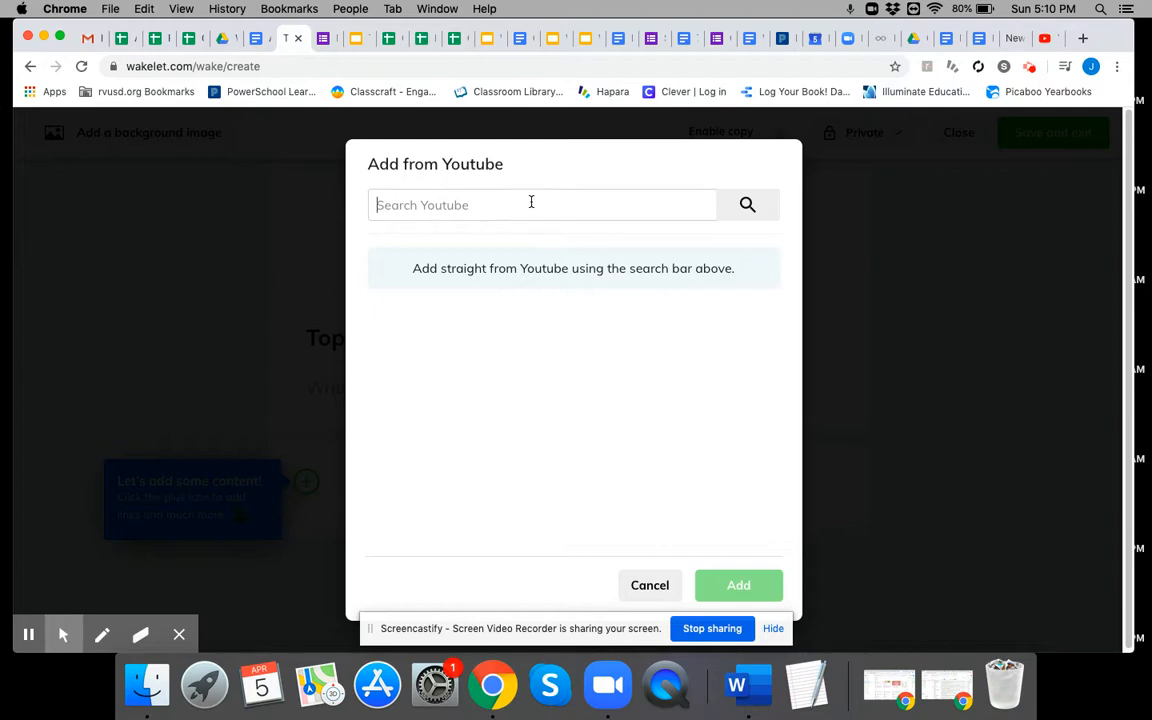
pyautogui.write('https://www.youtube.com/watch?v=COF-bqZuE-I')
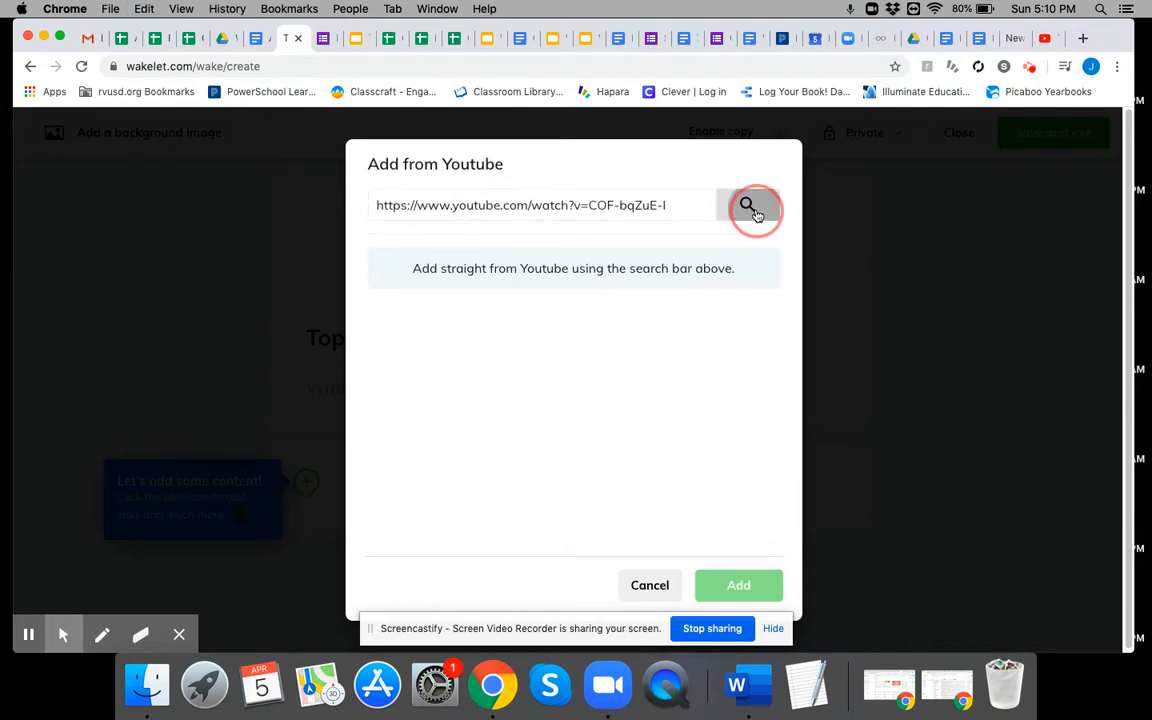
pyautogui.click(747, 205)
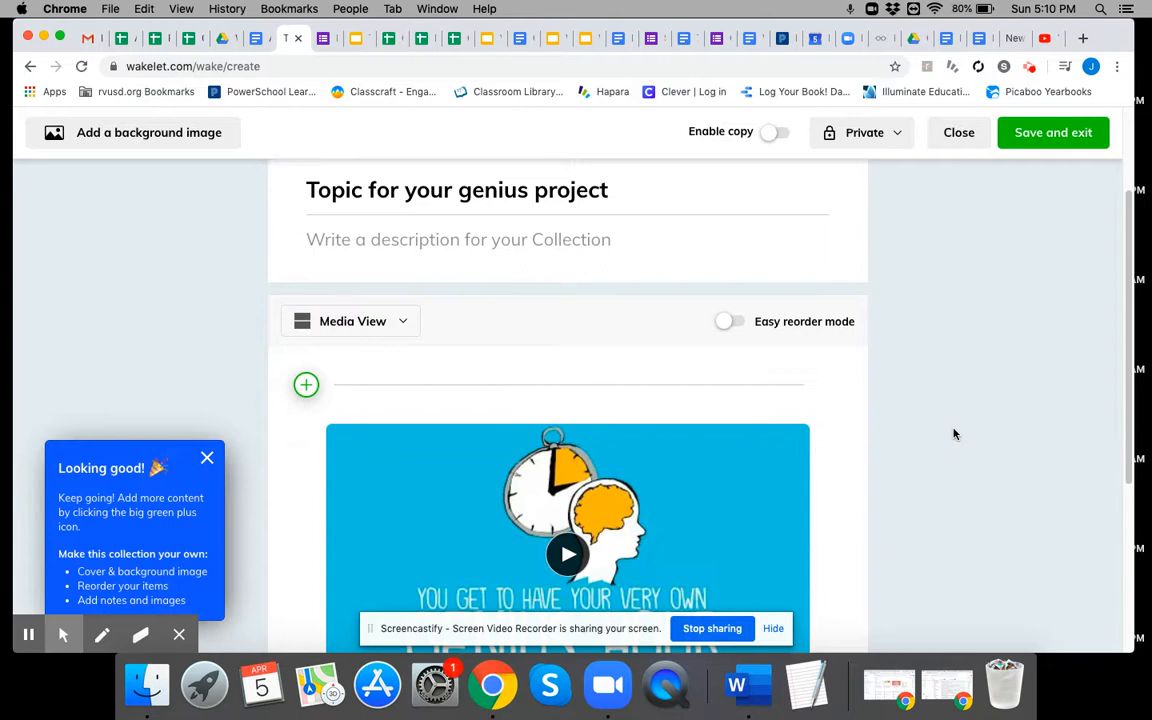
# Step: Reopen the add-content choices above the YouTube video for another item
pyautogui.scroll(-3)
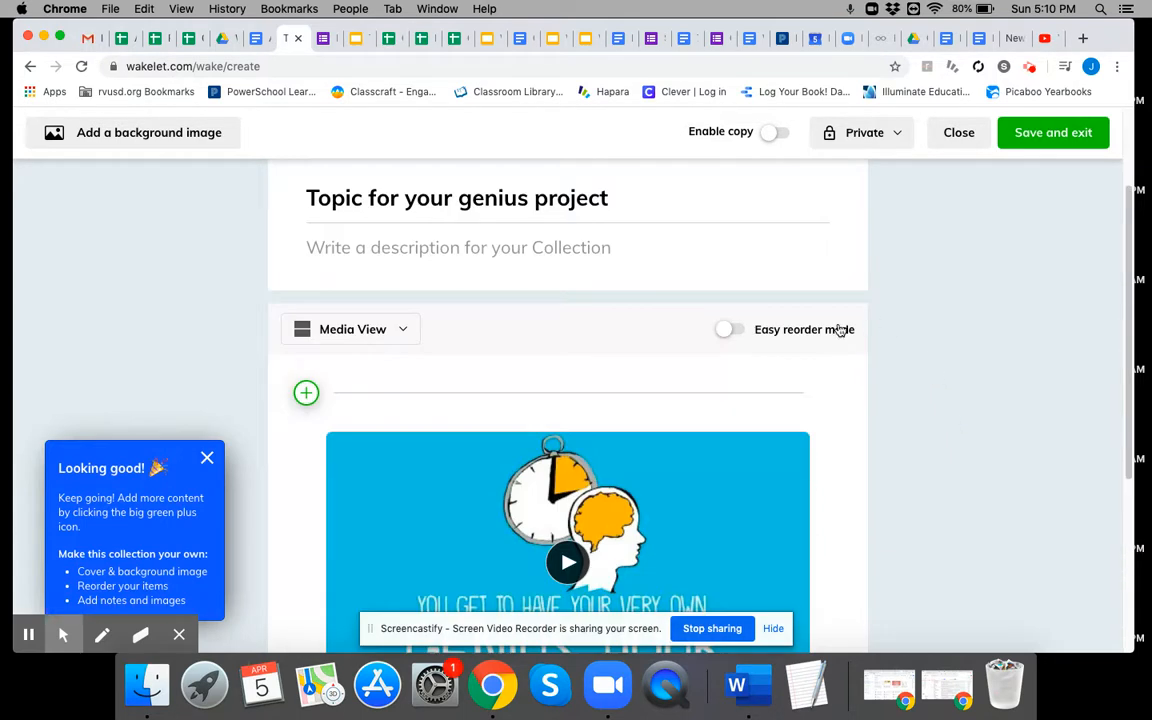
pyautogui.click(728, 329)
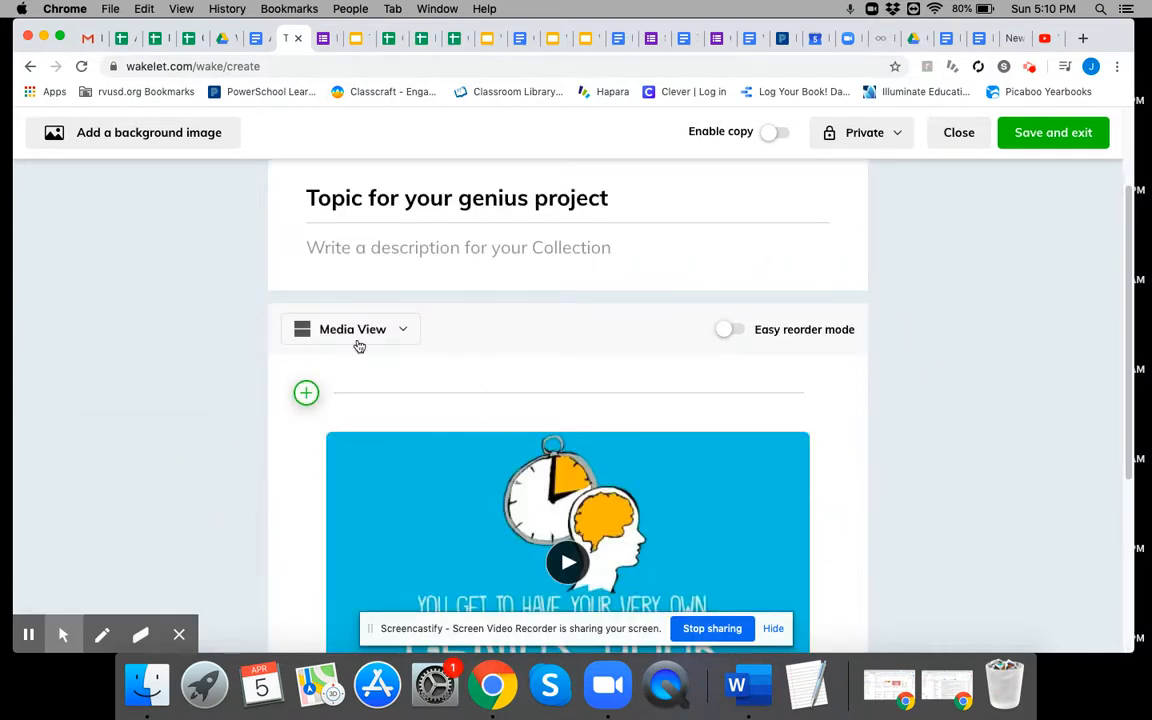
pyautogui.click(306, 392)
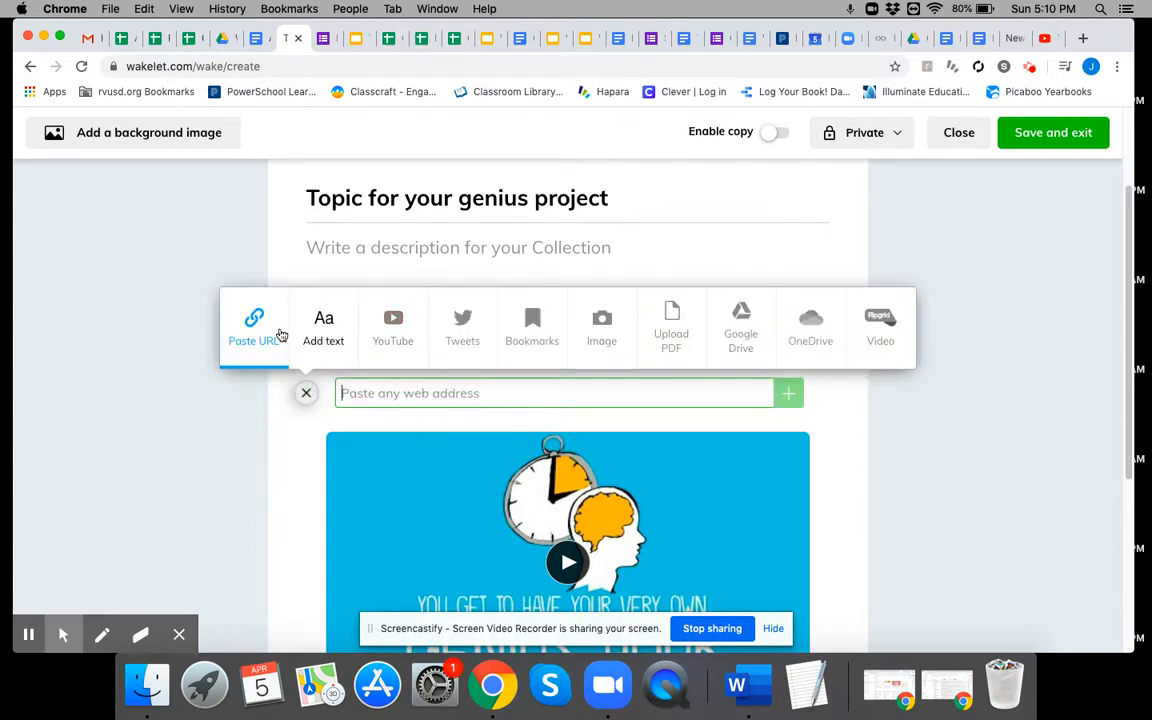
pyautogui.moveTo(246, 356)
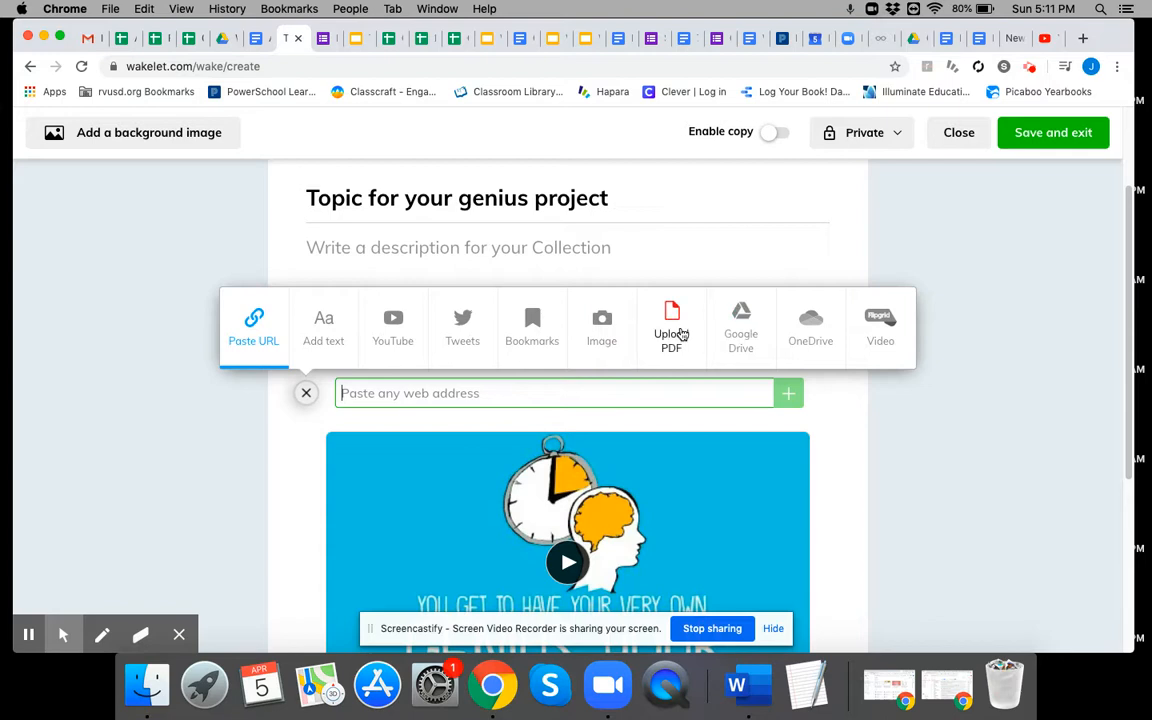
pyautogui.moveTo(741, 320)
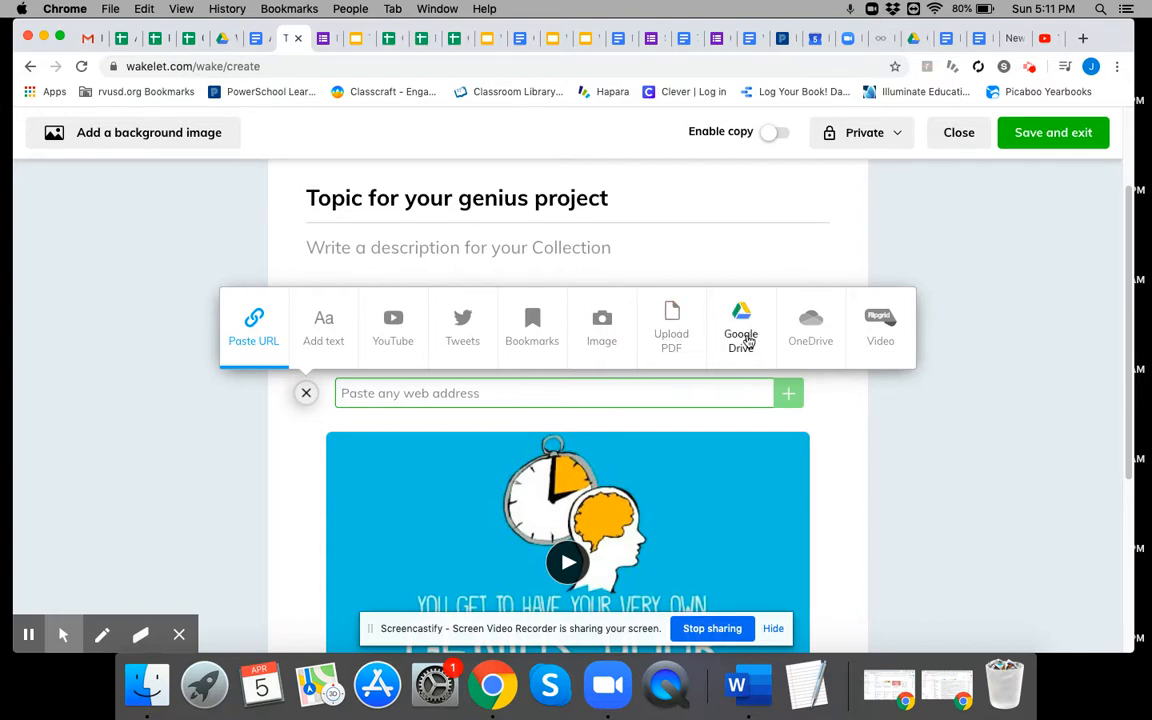
# Step: Connect Google Drive with the school account and add 'April 6-10 On My Own Work'
pyautogui.click(741, 325)
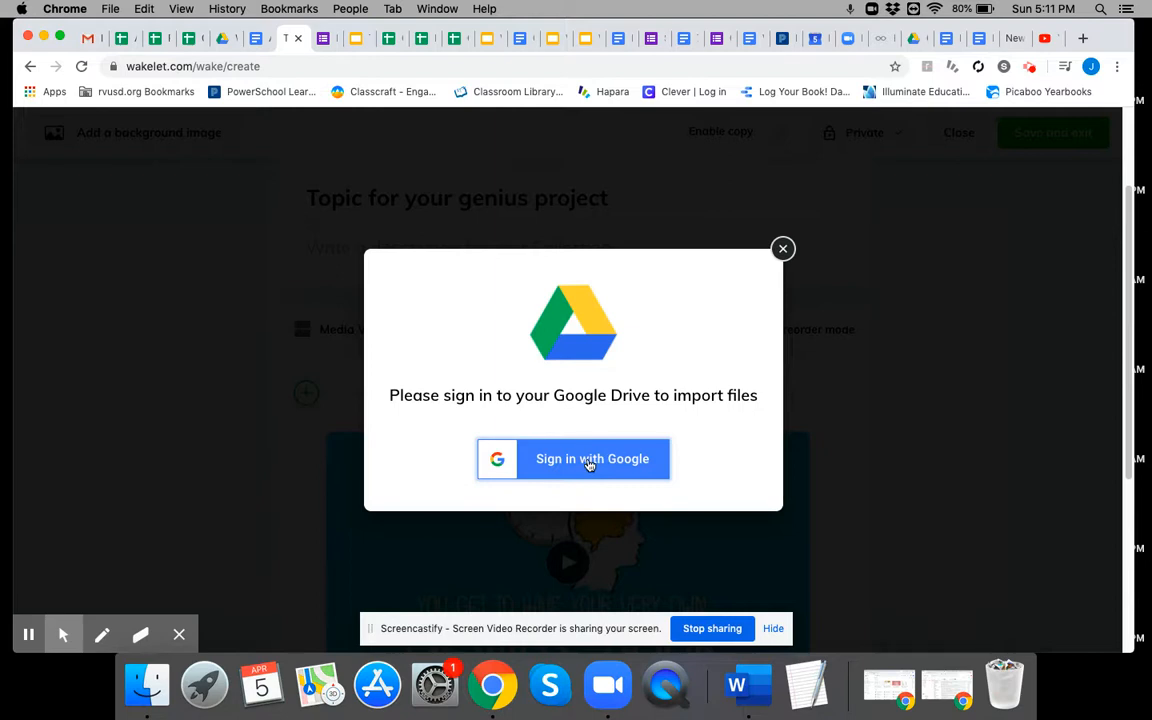
pyautogui.click(573, 458)
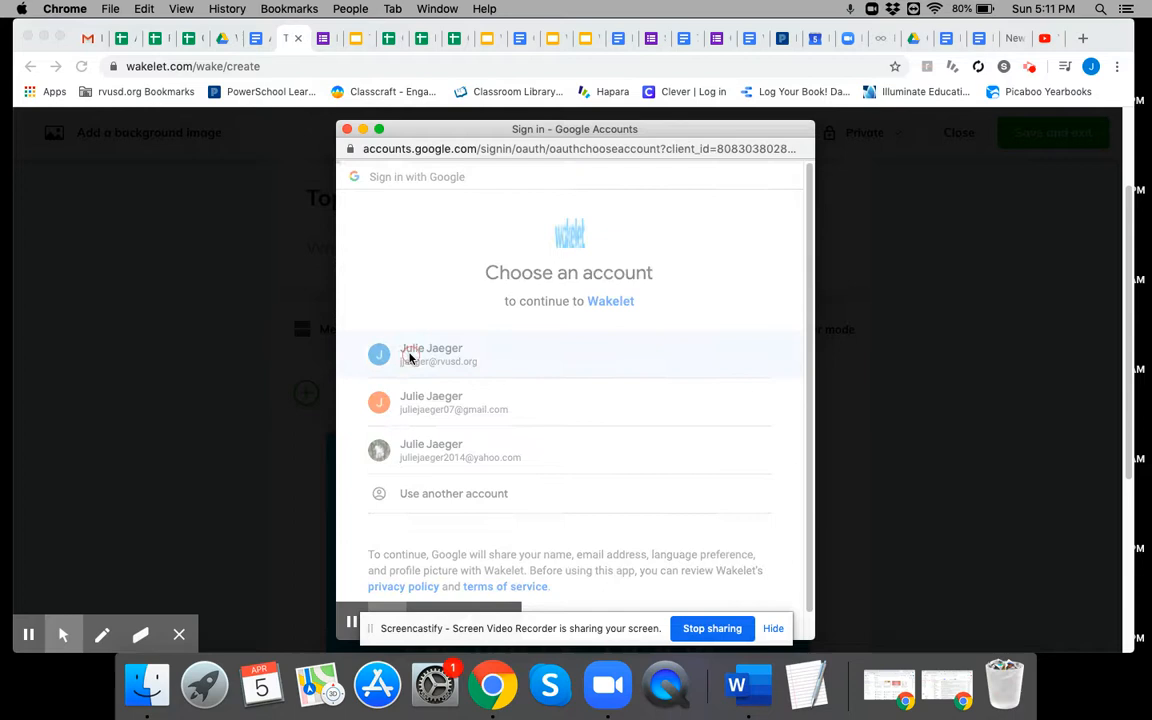
pyautogui.click(440, 355)
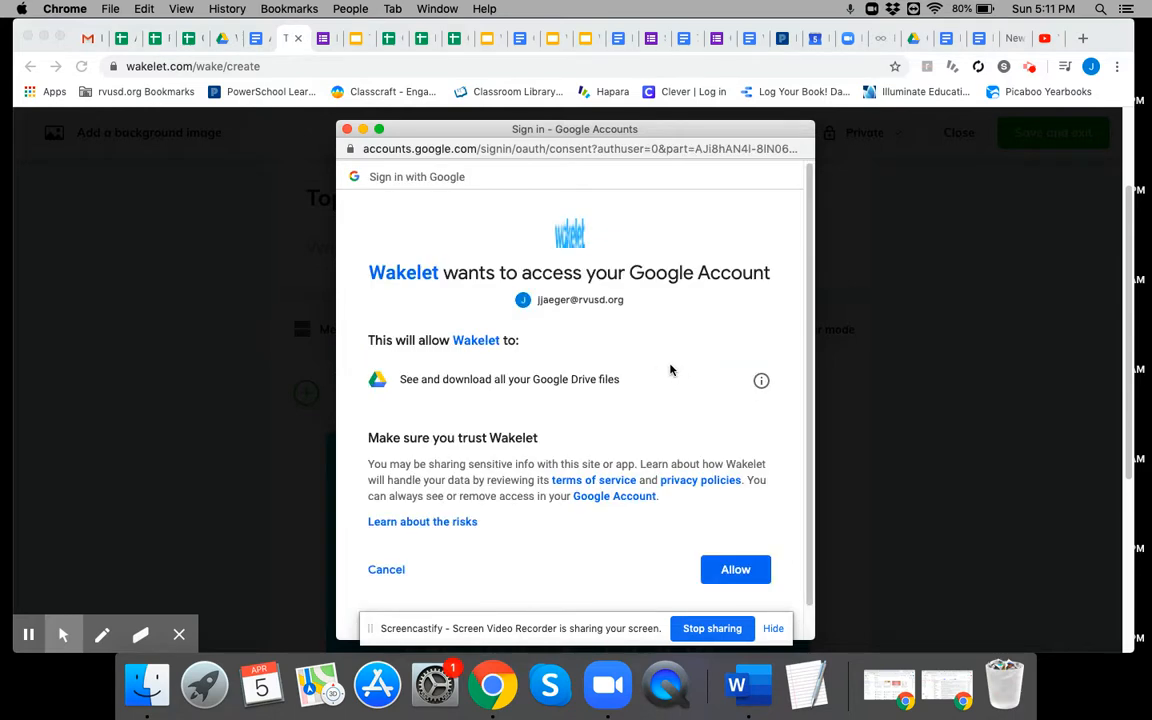
pyautogui.click(735, 569)
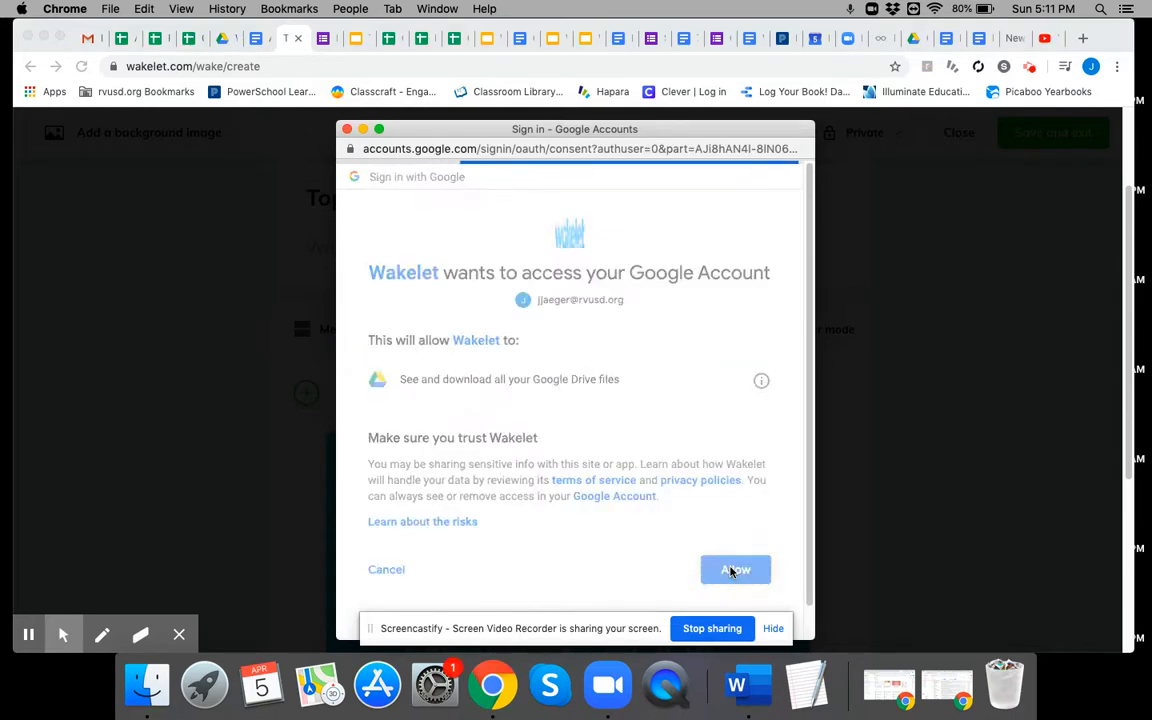
pyautogui.click(735, 569)
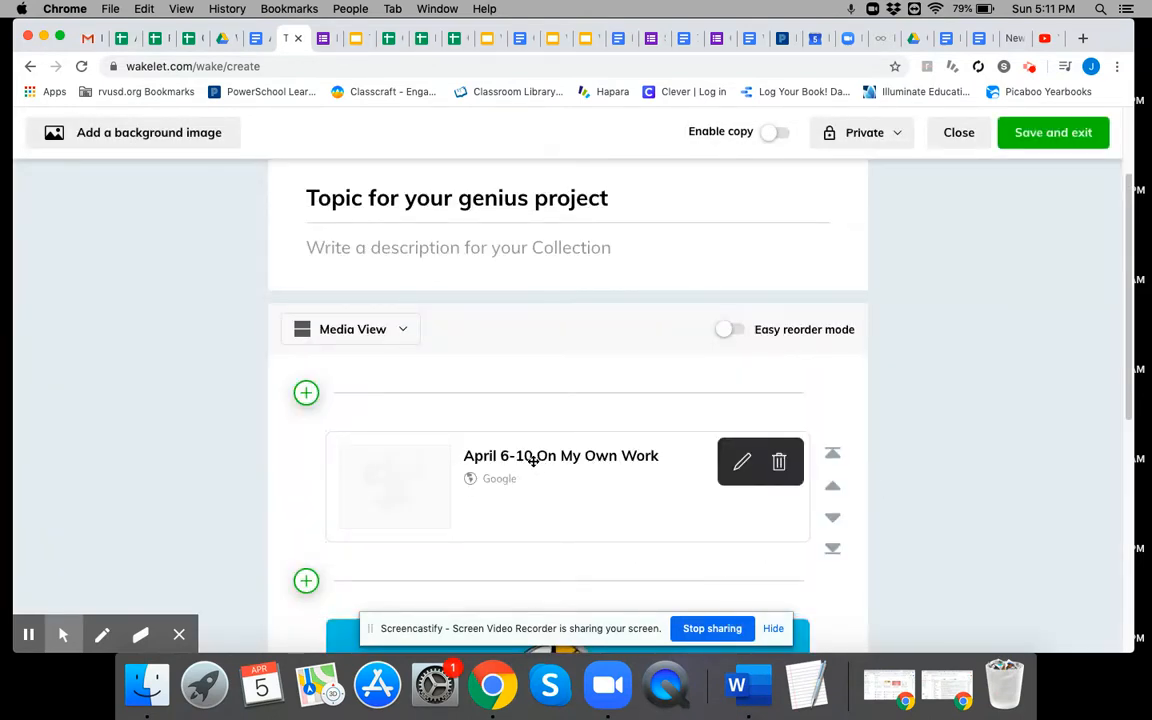
pyautogui.moveTo(967, 457)
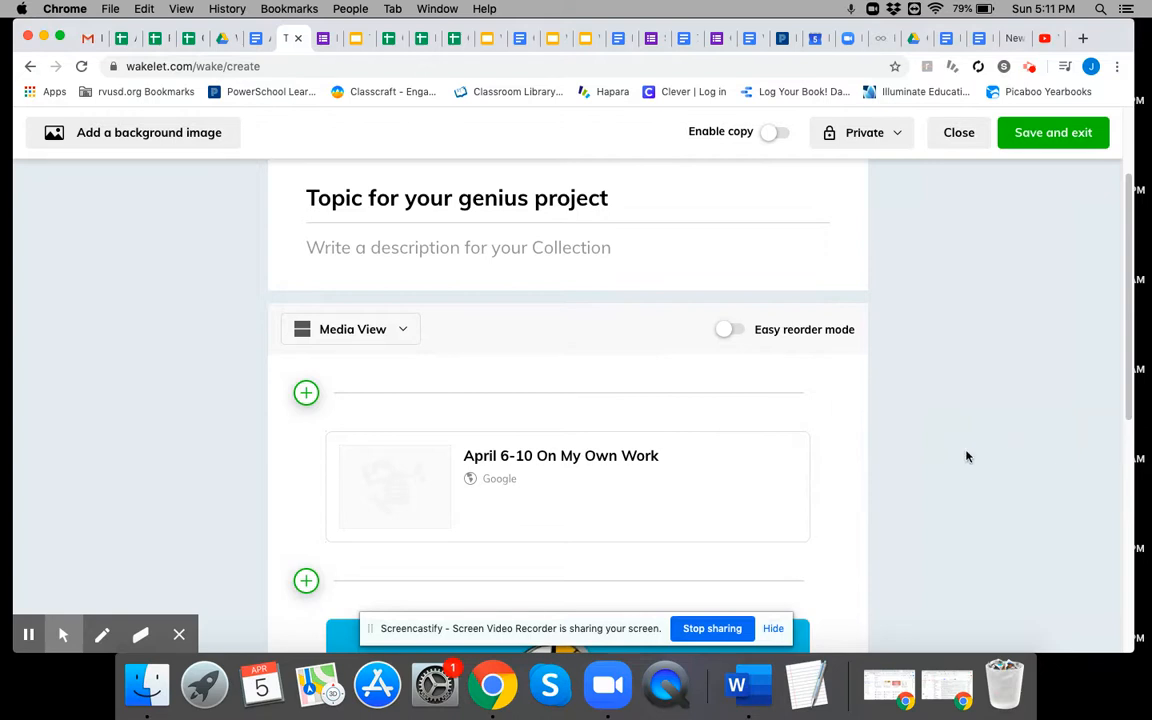
pyautogui.moveTo(966, 476)
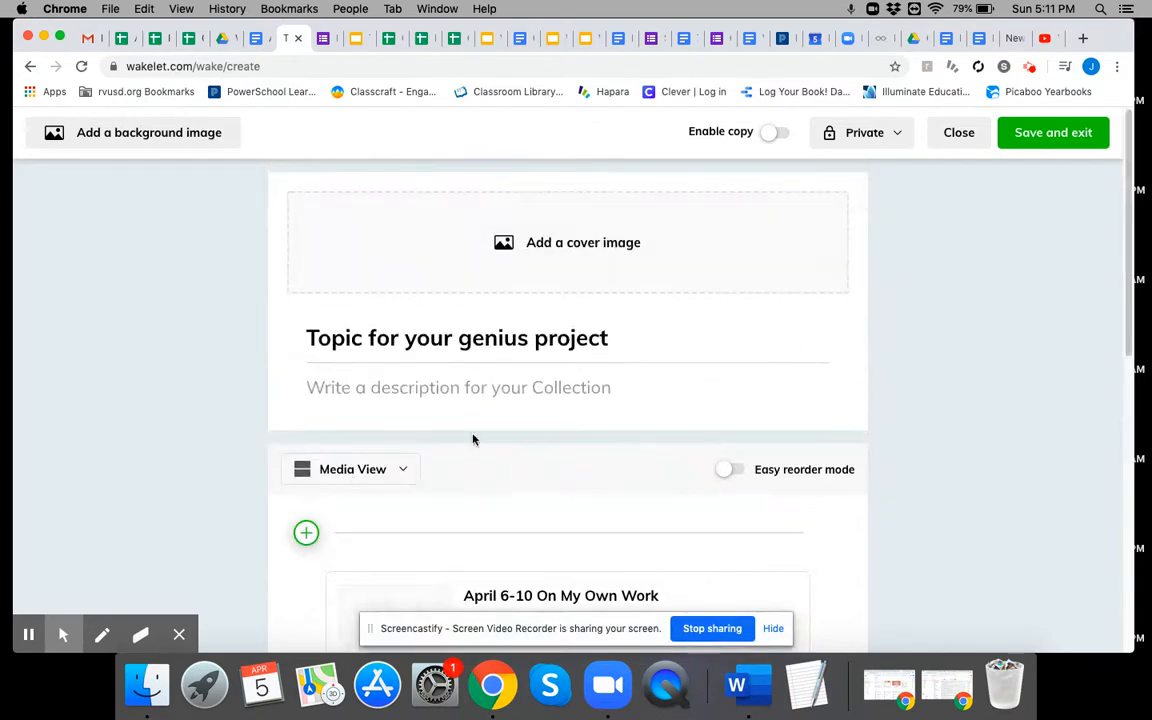
pyautogui.click(306, 533)
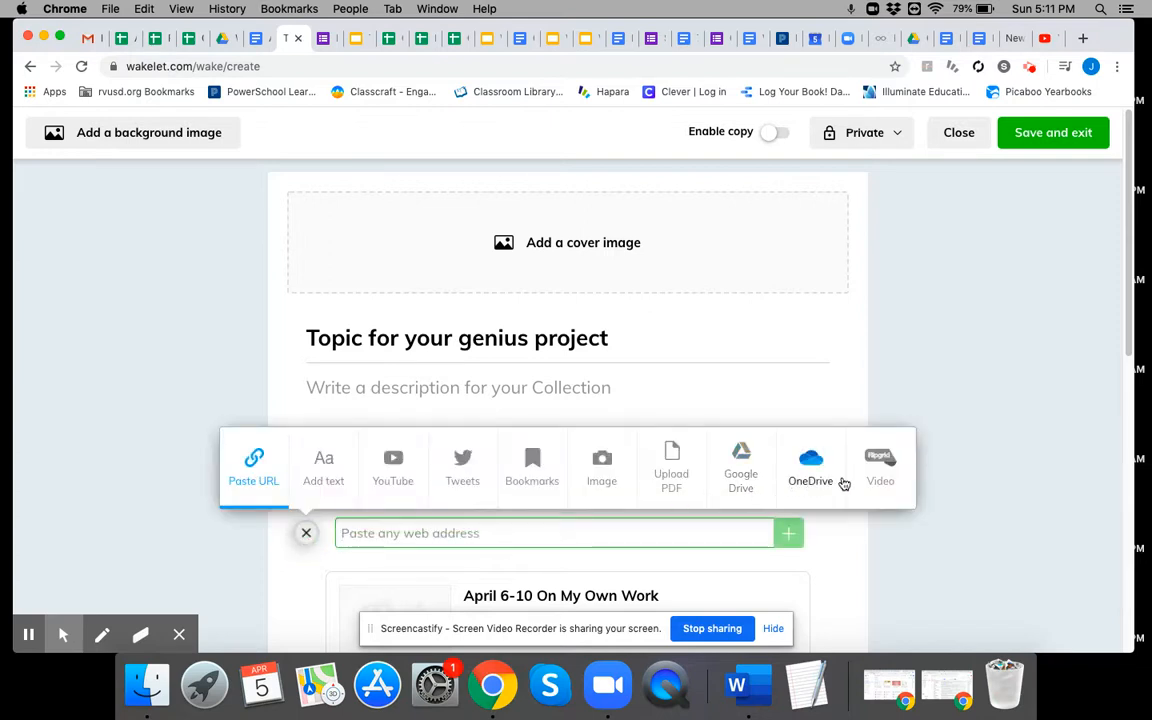
pyautogui.moveTo(1018, 468)
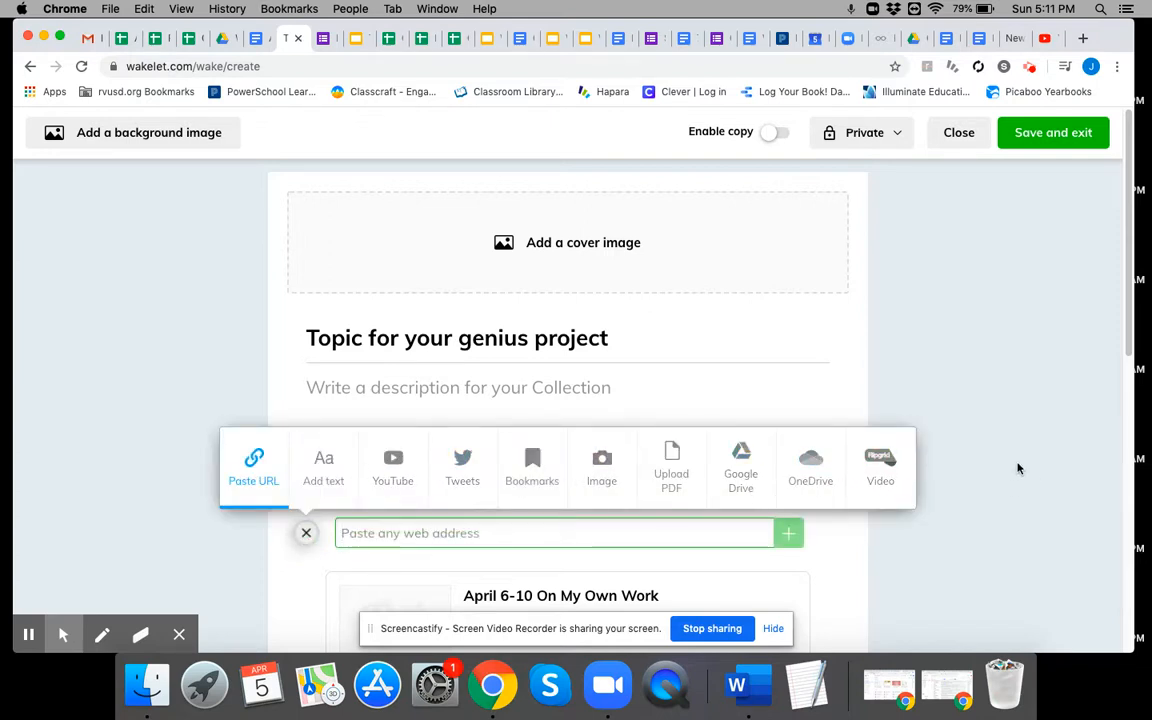
pyautogui.moveTo(880, 465)
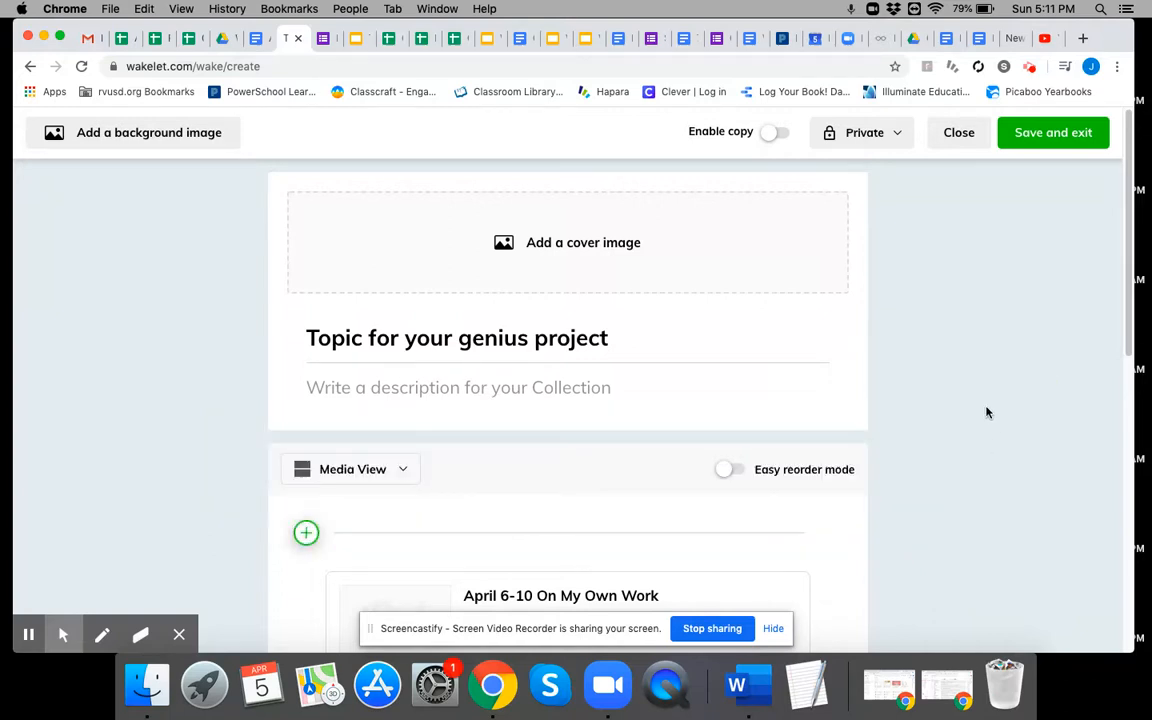
pyautogui.scroll(-3)
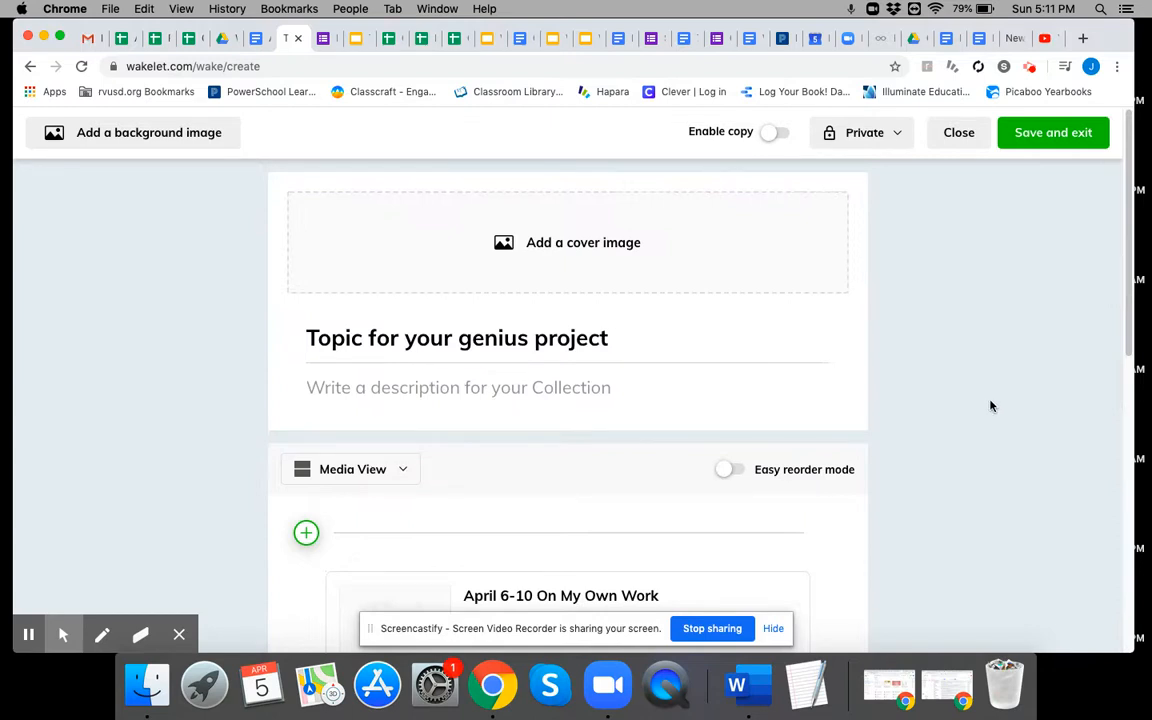
pyautogui.moveTo(976, 513)
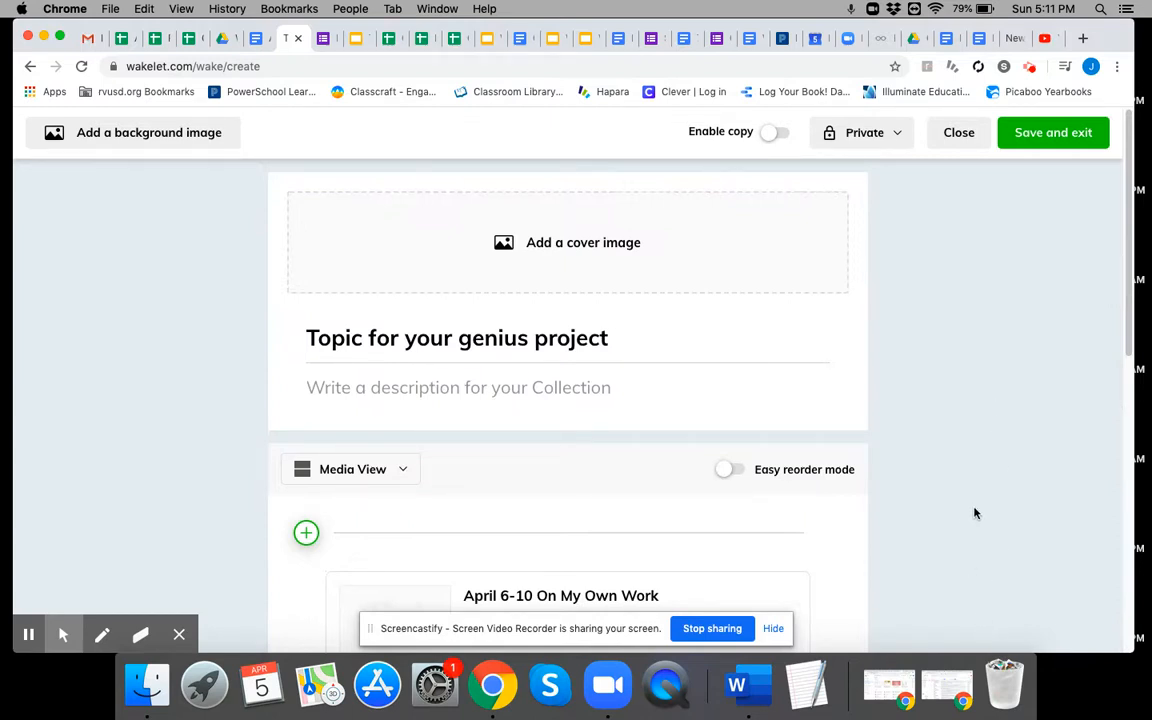
pyautogui.moveTo(1004, 448)
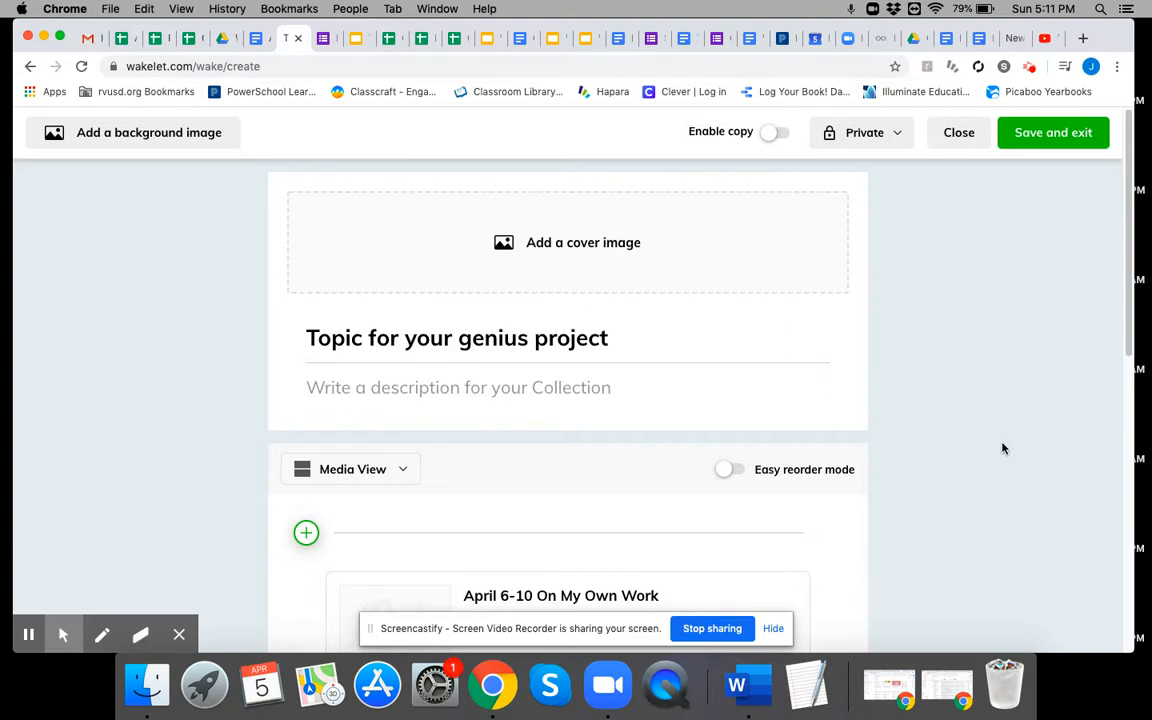
pyautogui.moveTo(1024, 338)
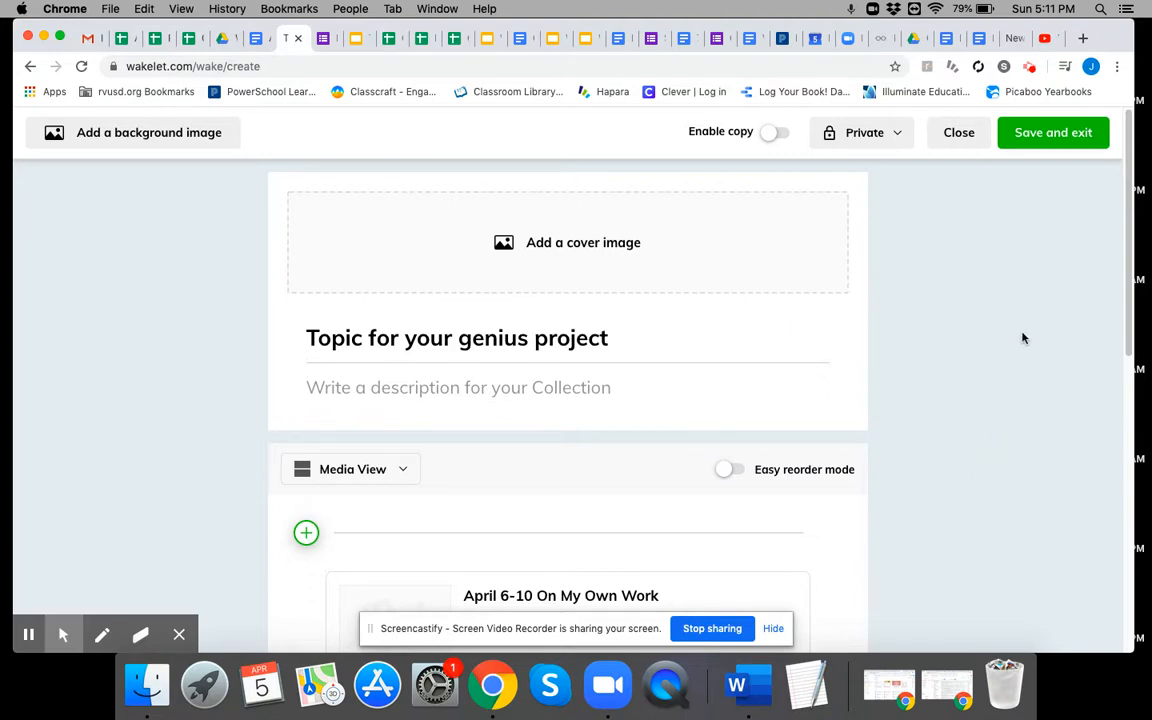
pyautogui.moveTo(1009, 242)
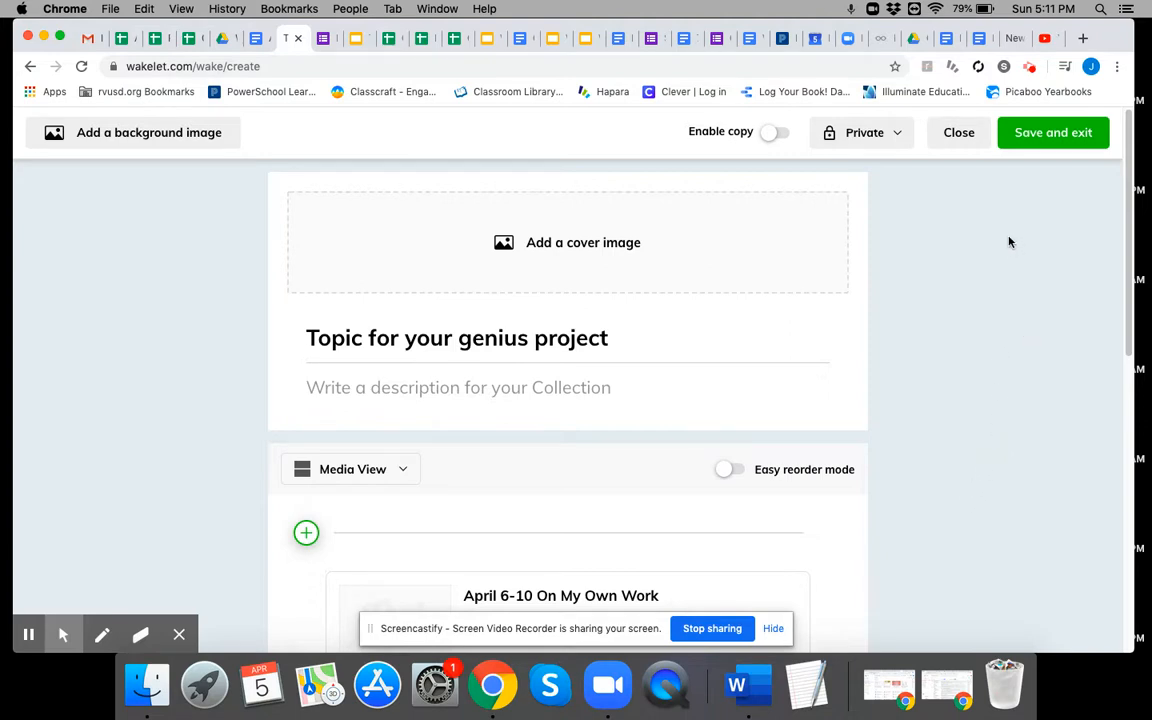
pyautogui.moveTo(1048, 280)
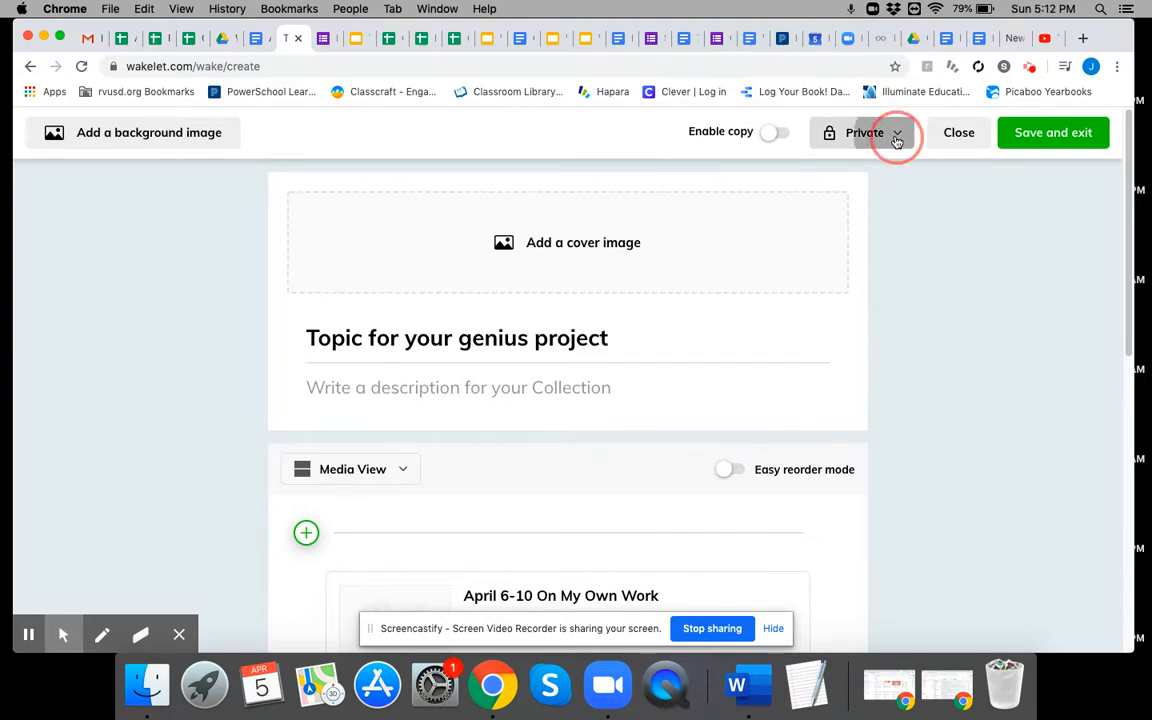
# Step: Change the collection's visibility from Private to Unlisted and confirm it
pyautogui.click(865, 132)
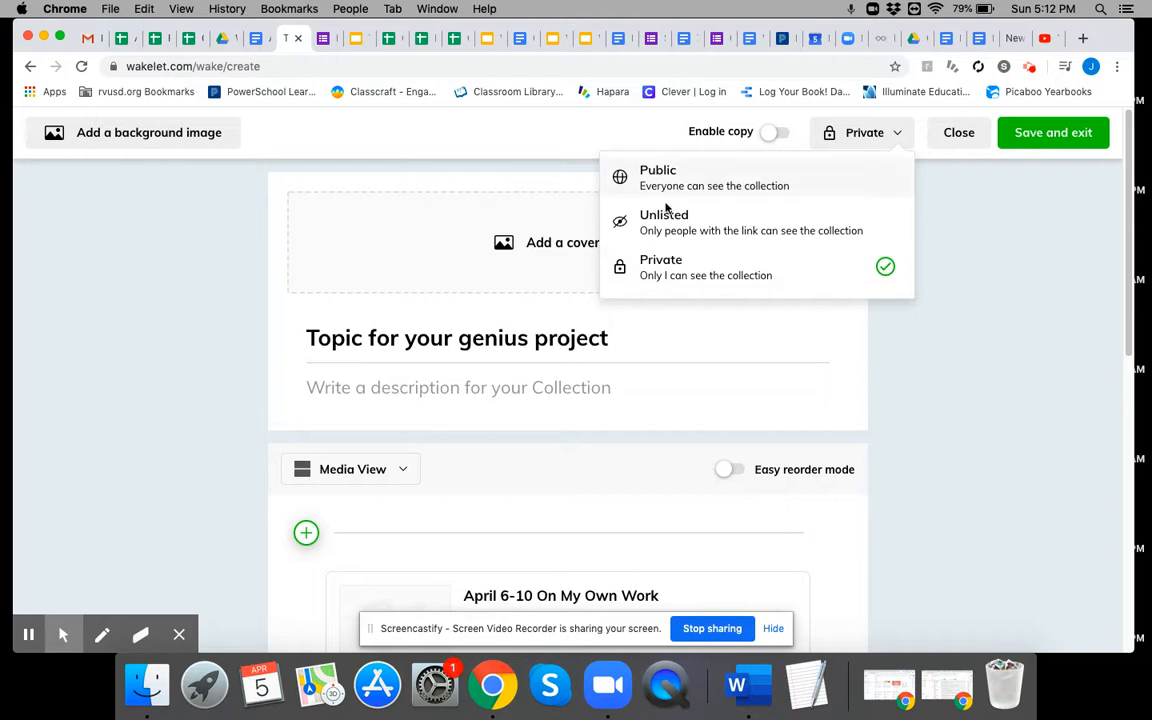
pyautogui.click(663, 221)
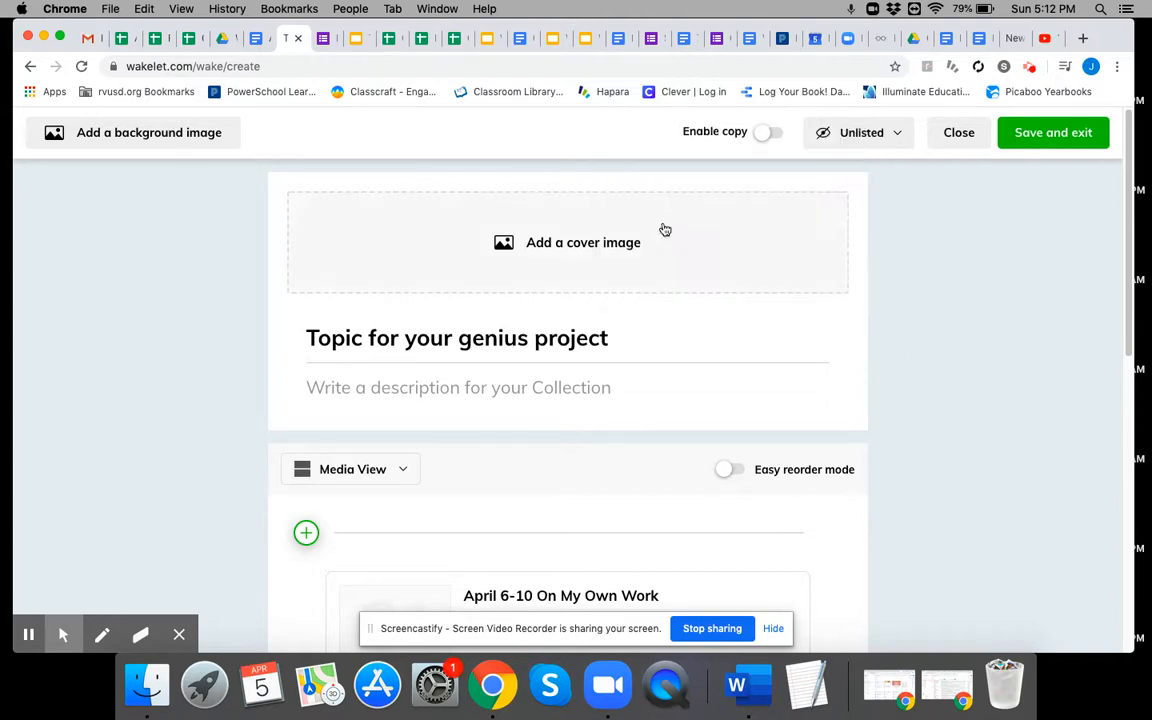
pyautogui.click(858, 132)
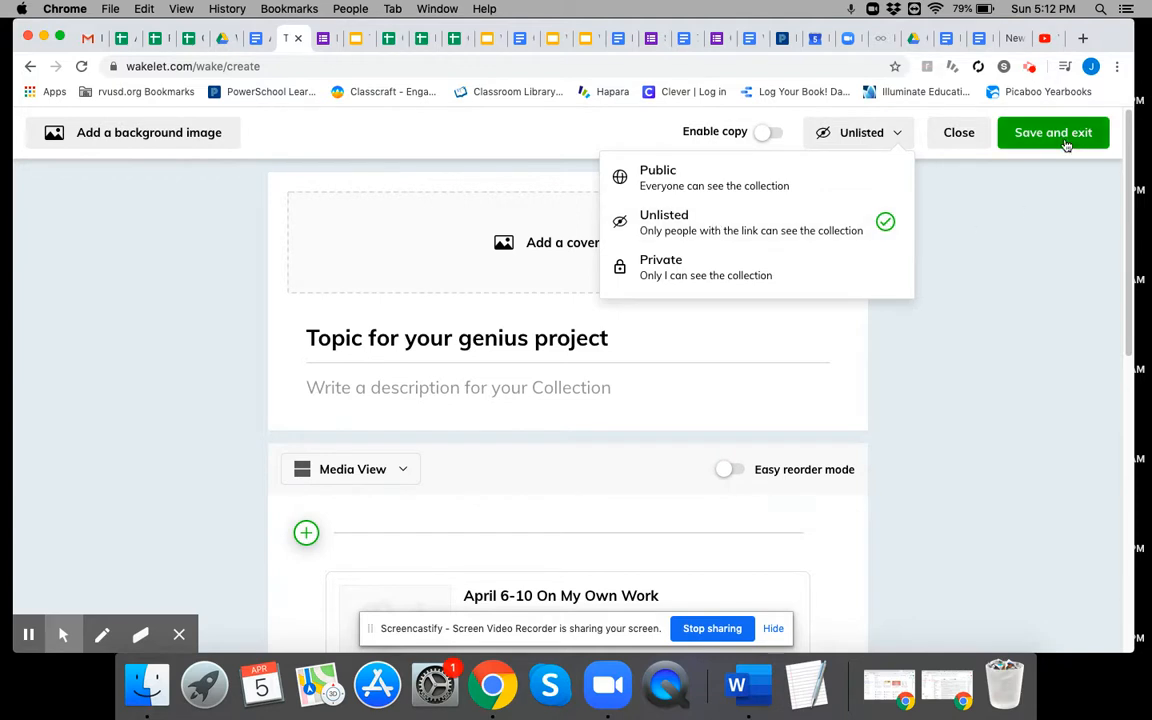
# Step: Save and exit the collection, declining the Surf School popup
pyautogui.click(1053, 132)
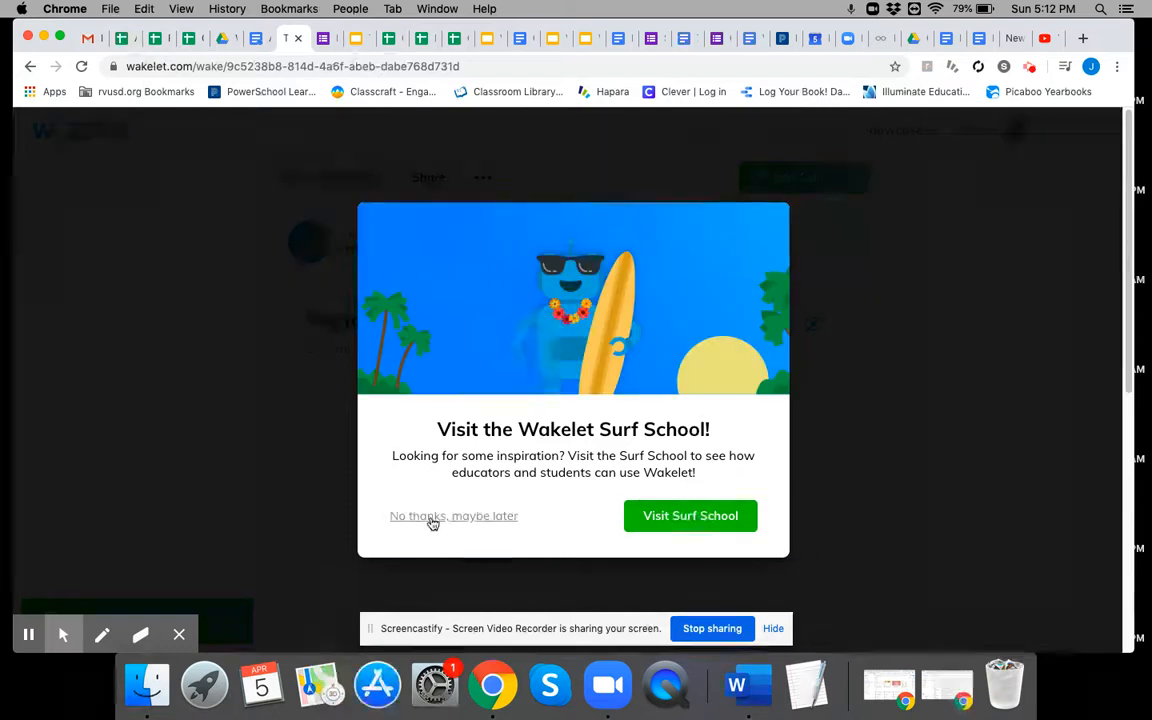
pyautogui.click(453, 515)
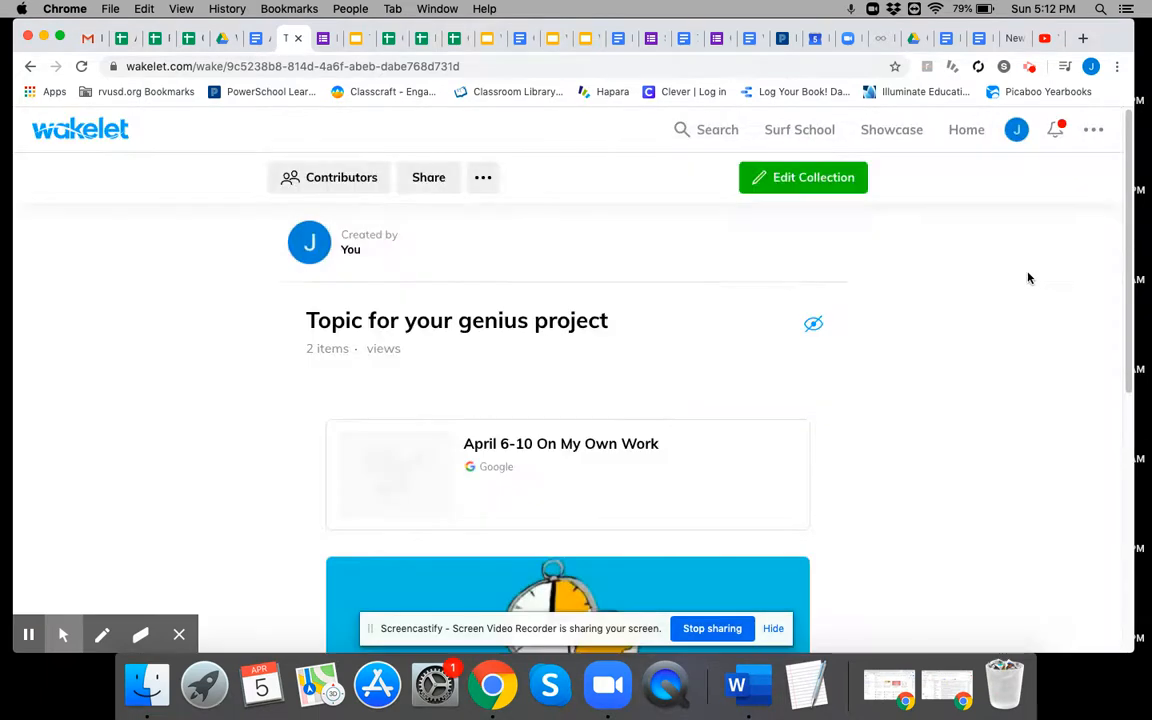
pyautogui.scroll(-3)
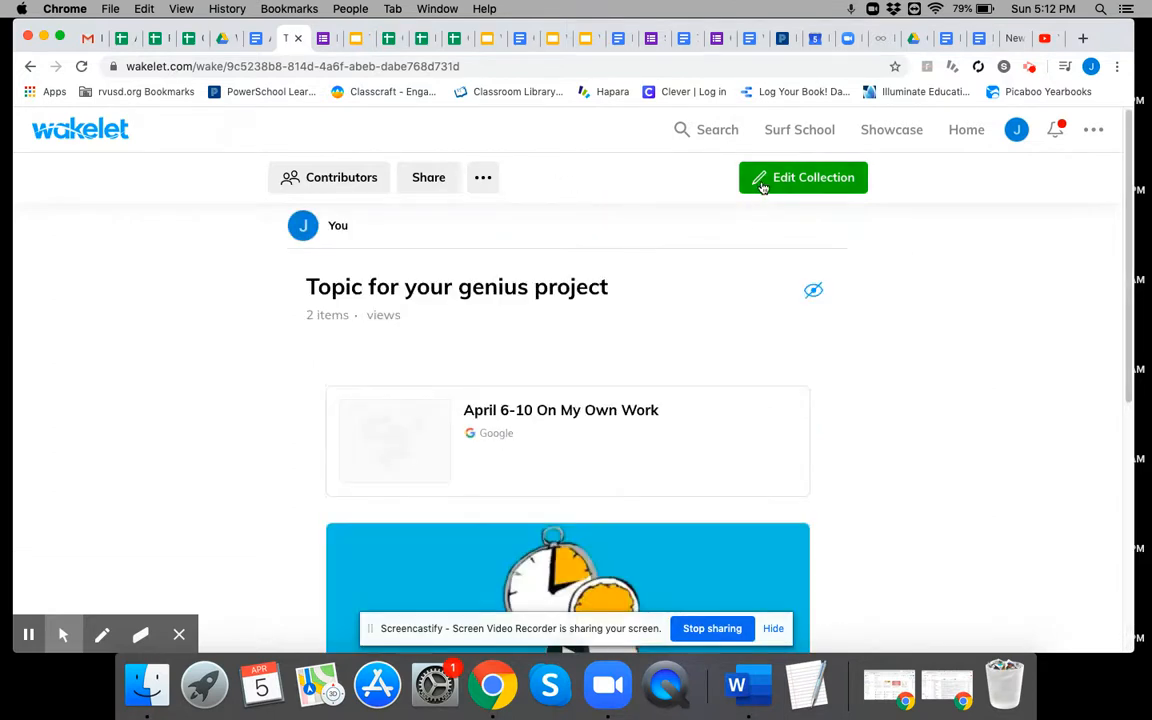
pyautogui.moveTo(996, 232)
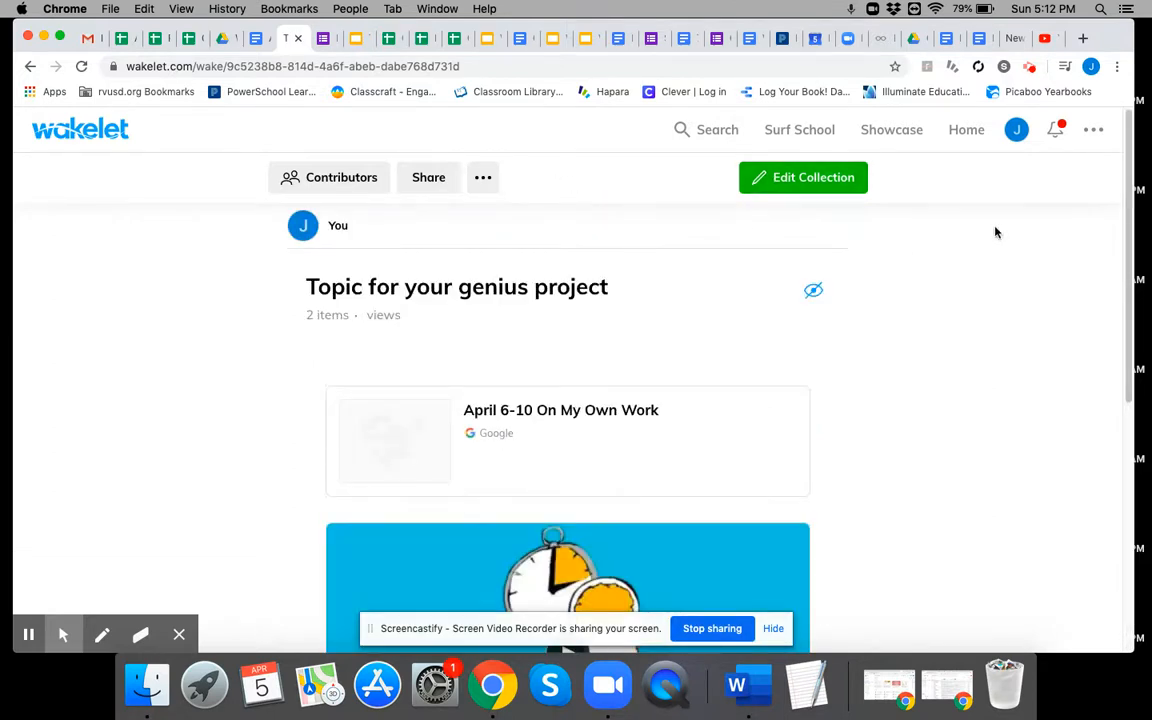
pyautogui.moveTo(1005, 304)
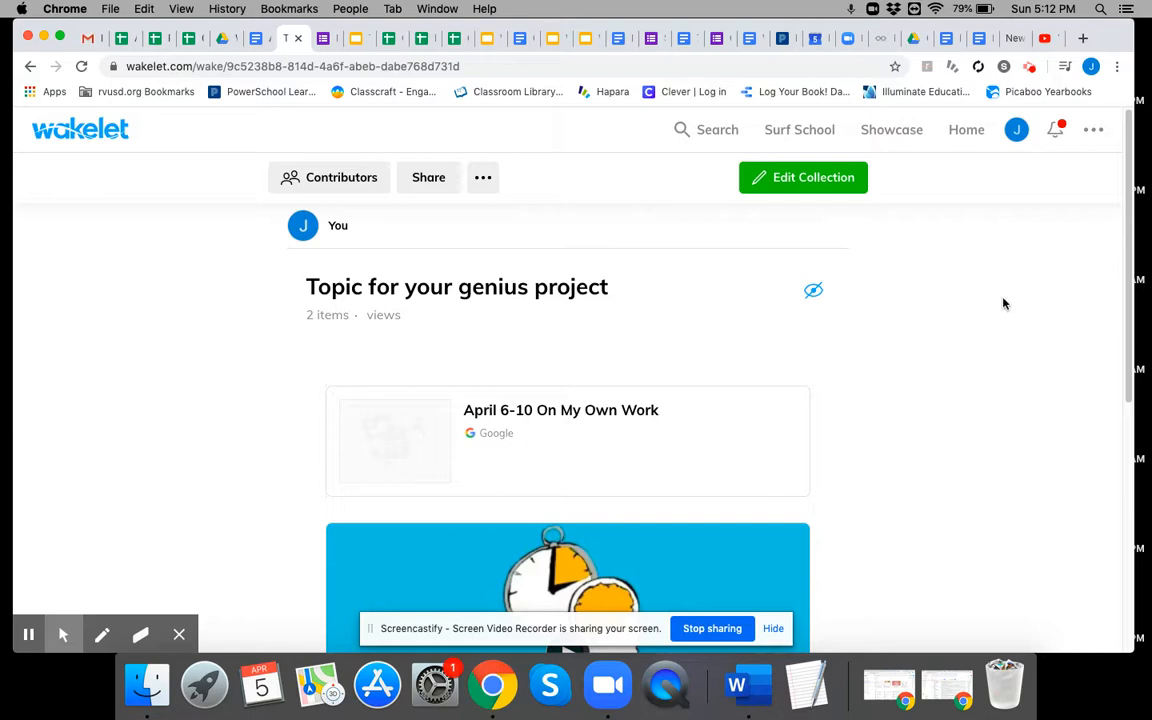